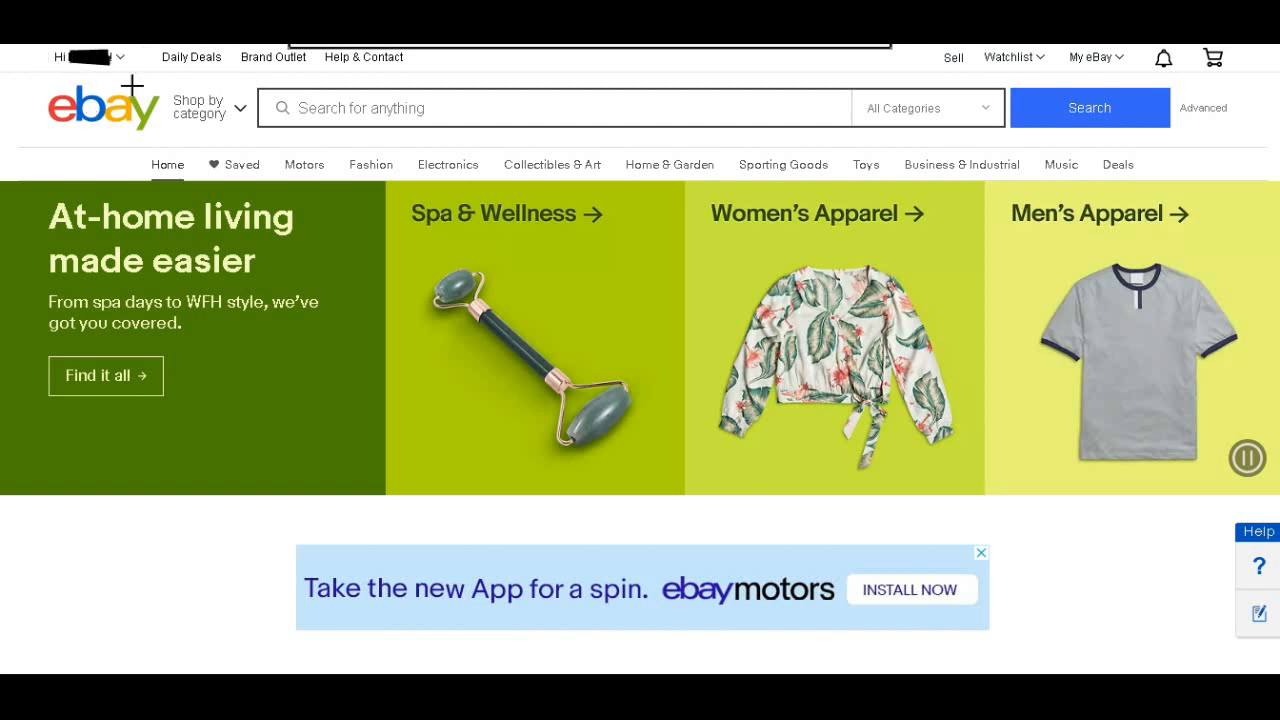
pyautogui.moveTo(96, 70)
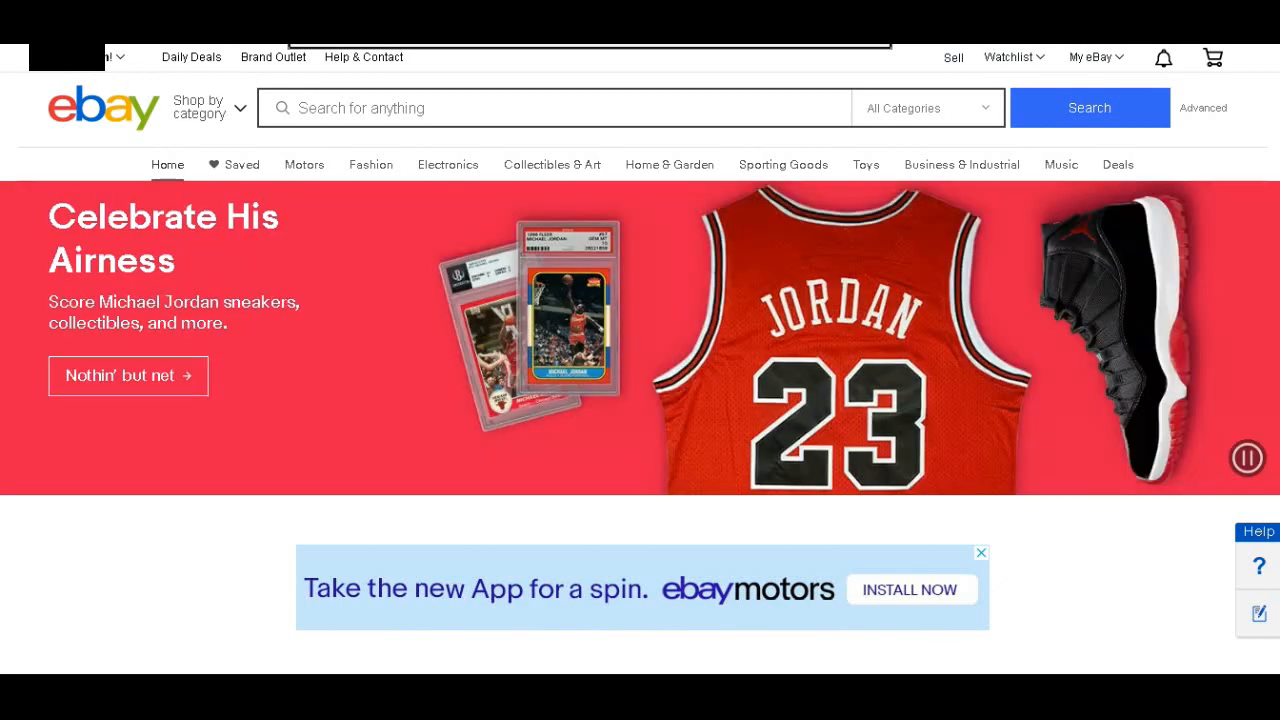
# Go to the My eBay Account settings page from the greeting menu
pyautogui.click(114, 58)
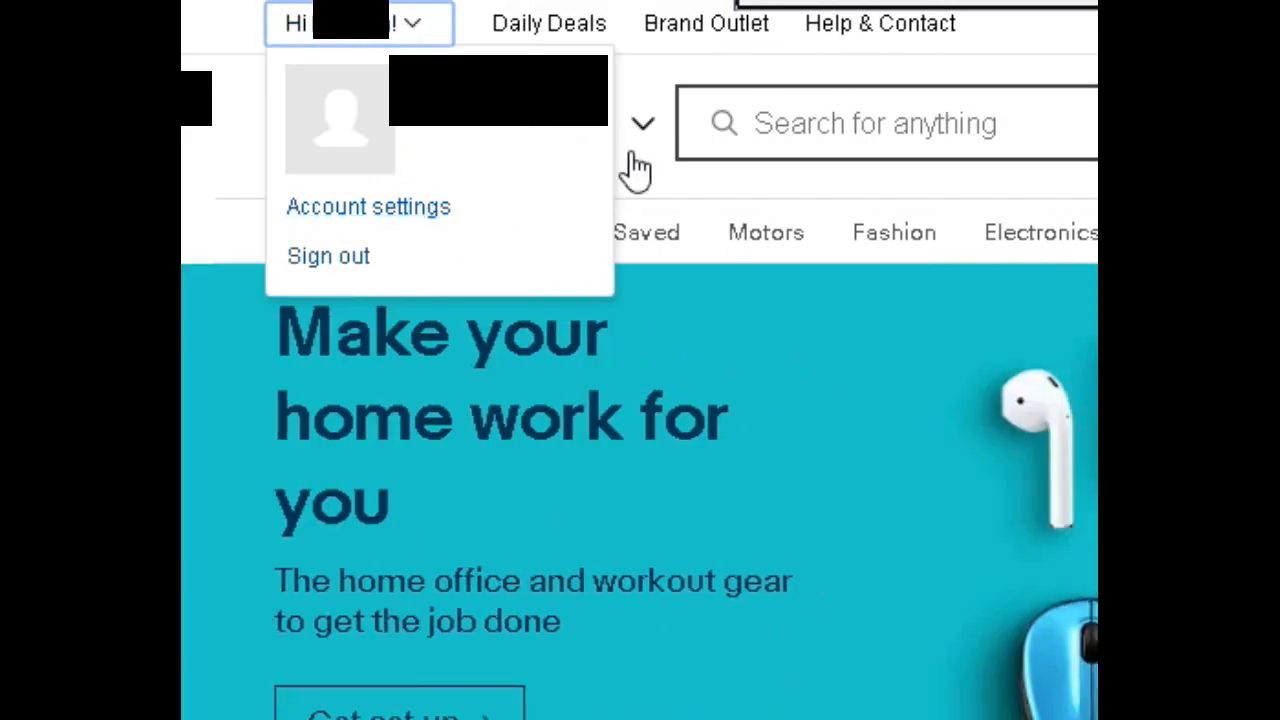
pyautogui.click(368, 206)
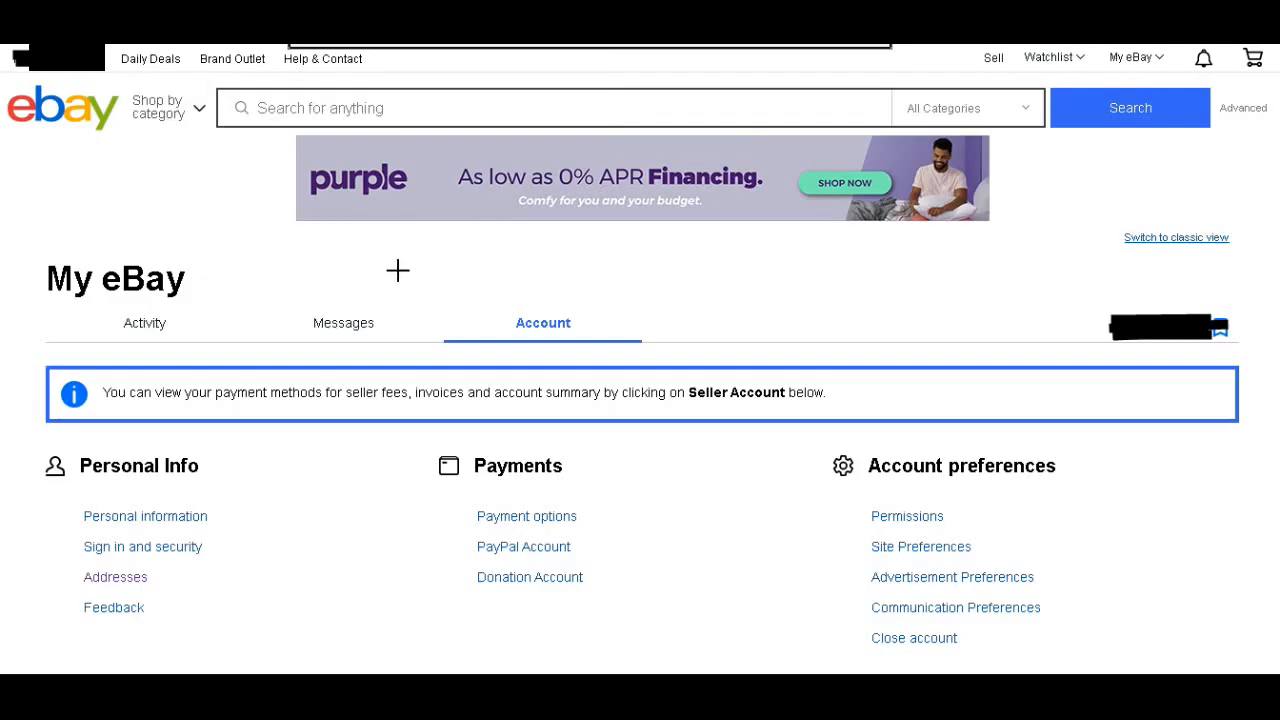
pyautogui.moveTo(258, 184)
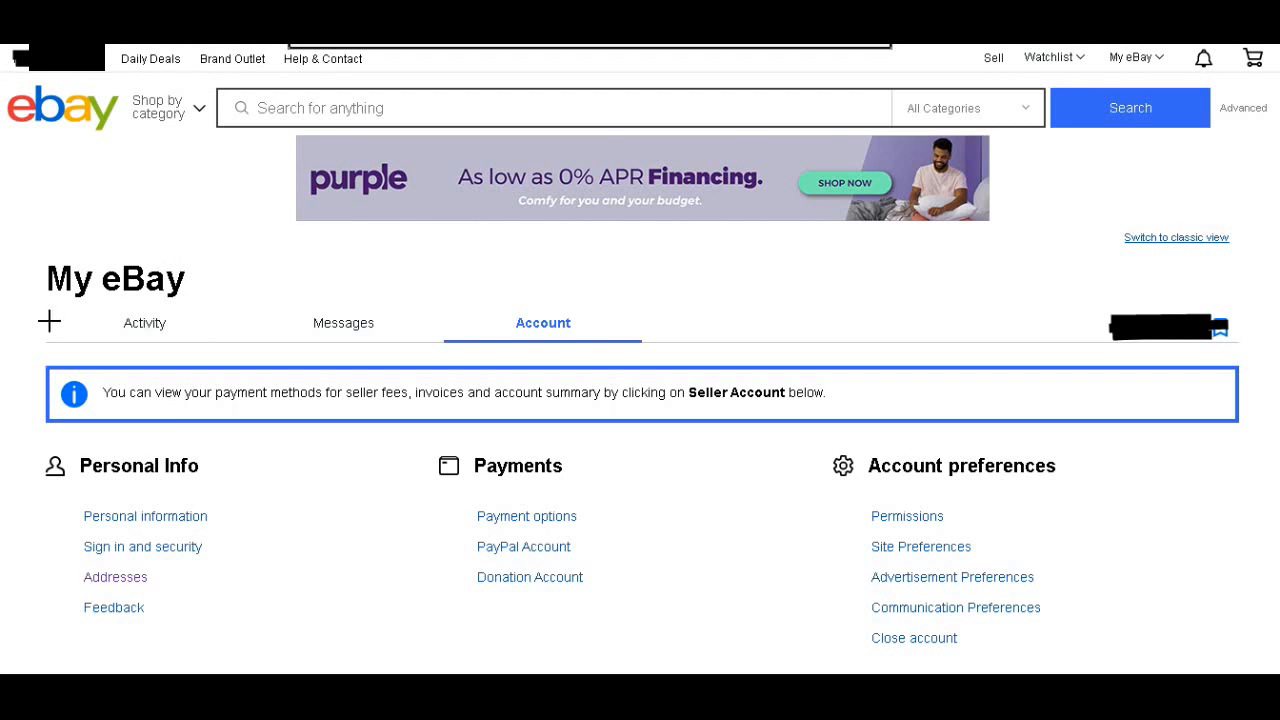
pyautogui.moveTo(204, 536)
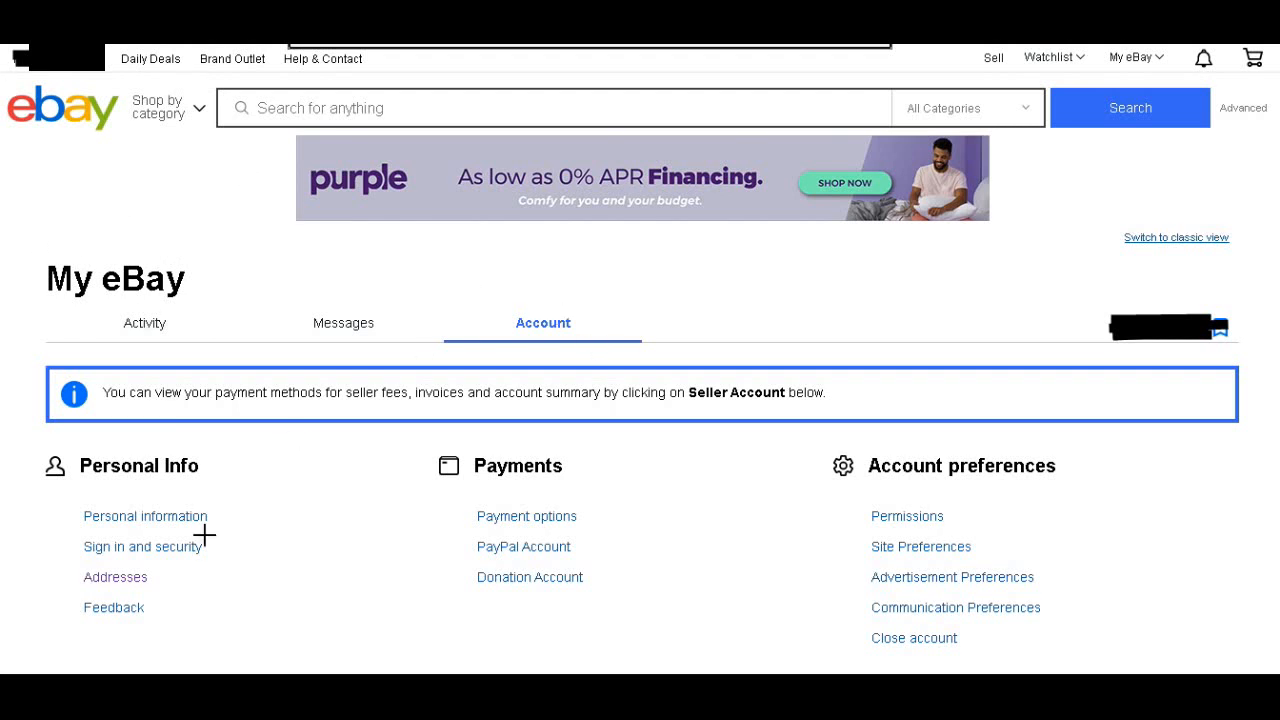
pyautogui.moveTo(144, 482)
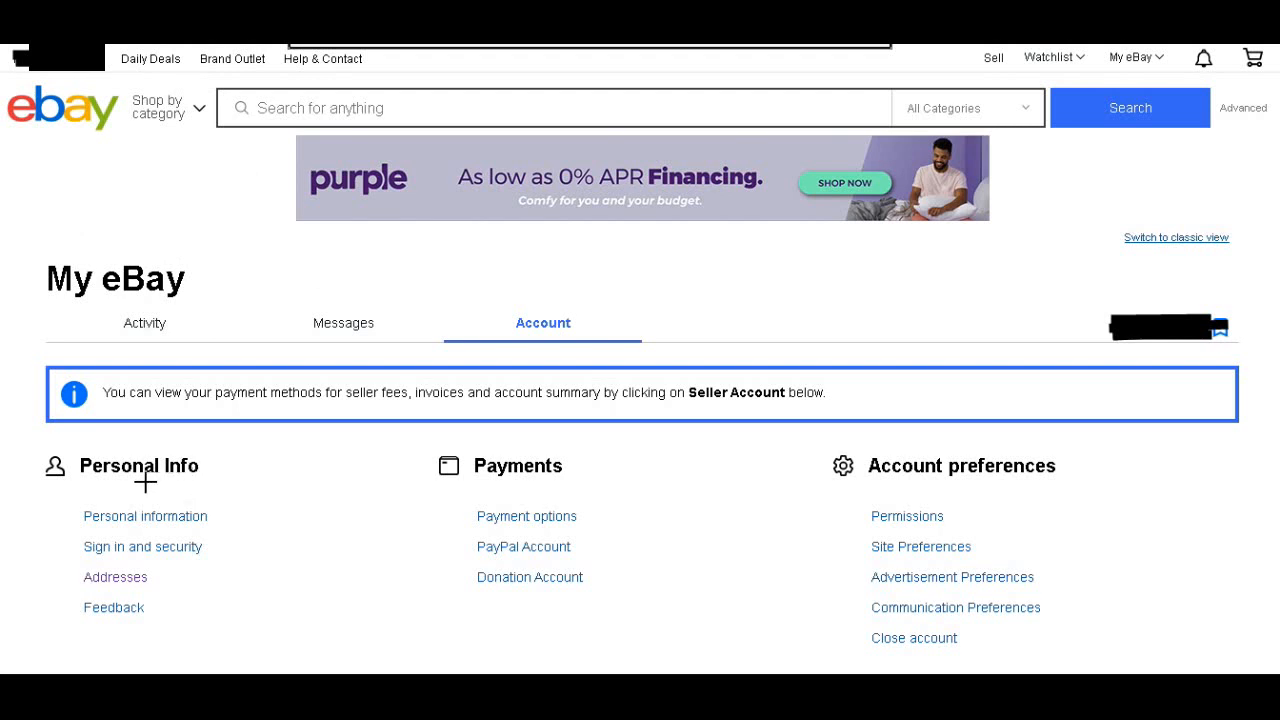
pyautogui.moveTo(128, 600)
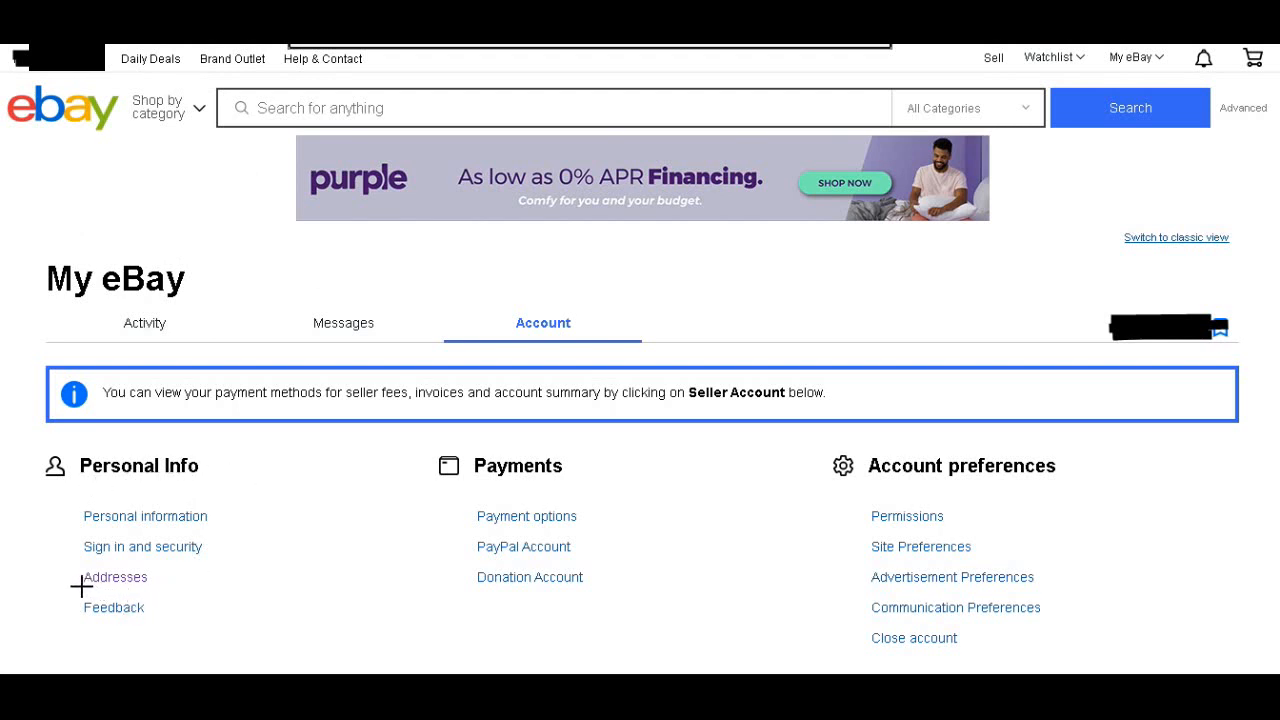
# Go to the Addresses page under Personal Info
pyautogui.click(114, 576)
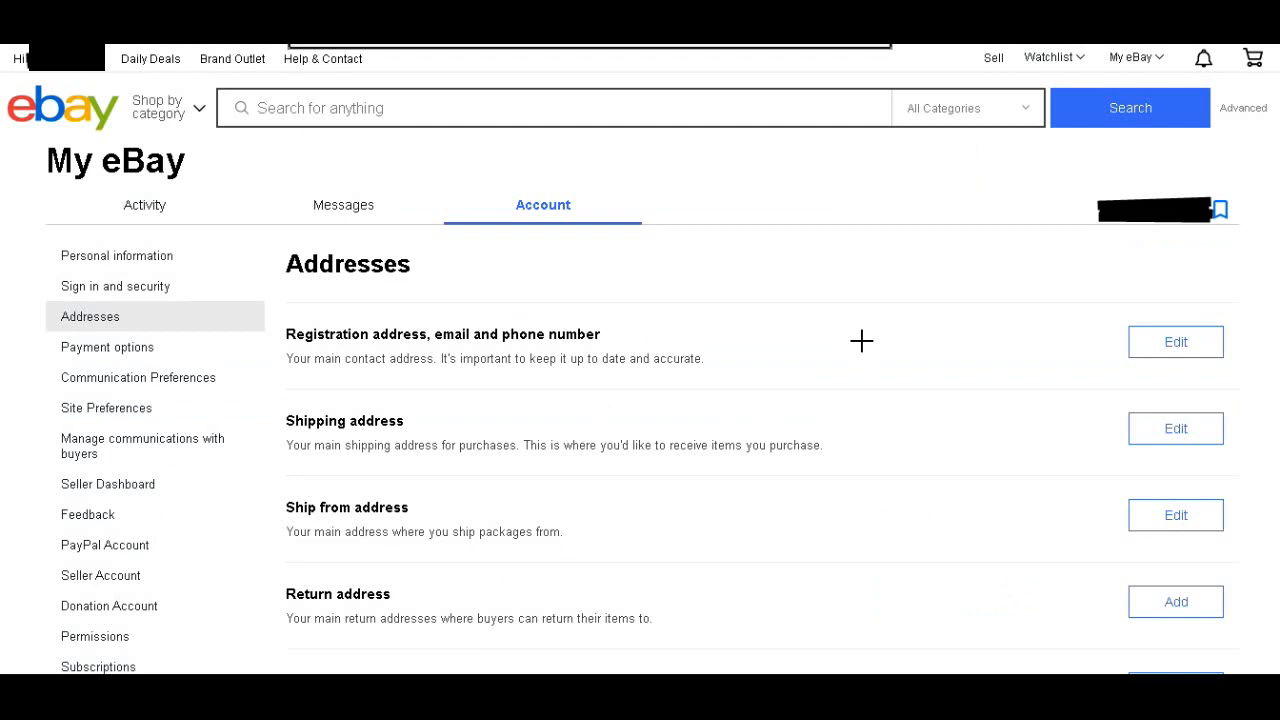
pyautogui.moveTo(372, 360)
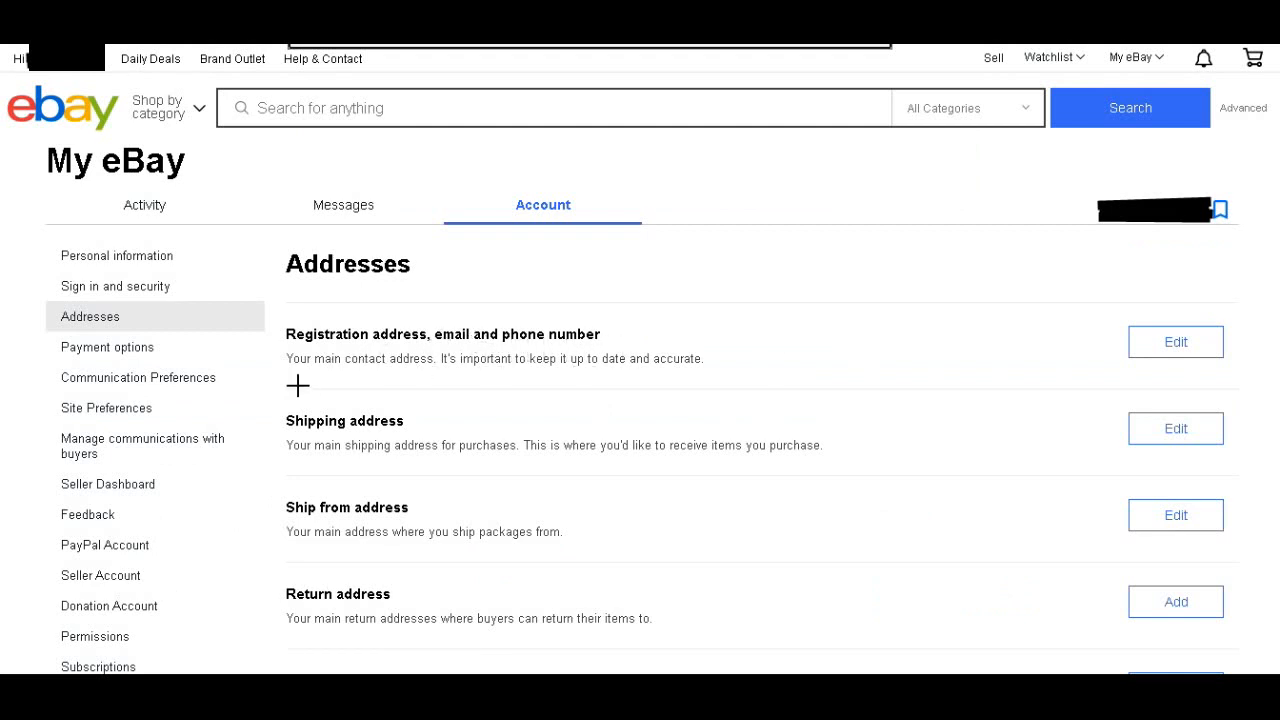
pyautogui.moveTo(660, 408)
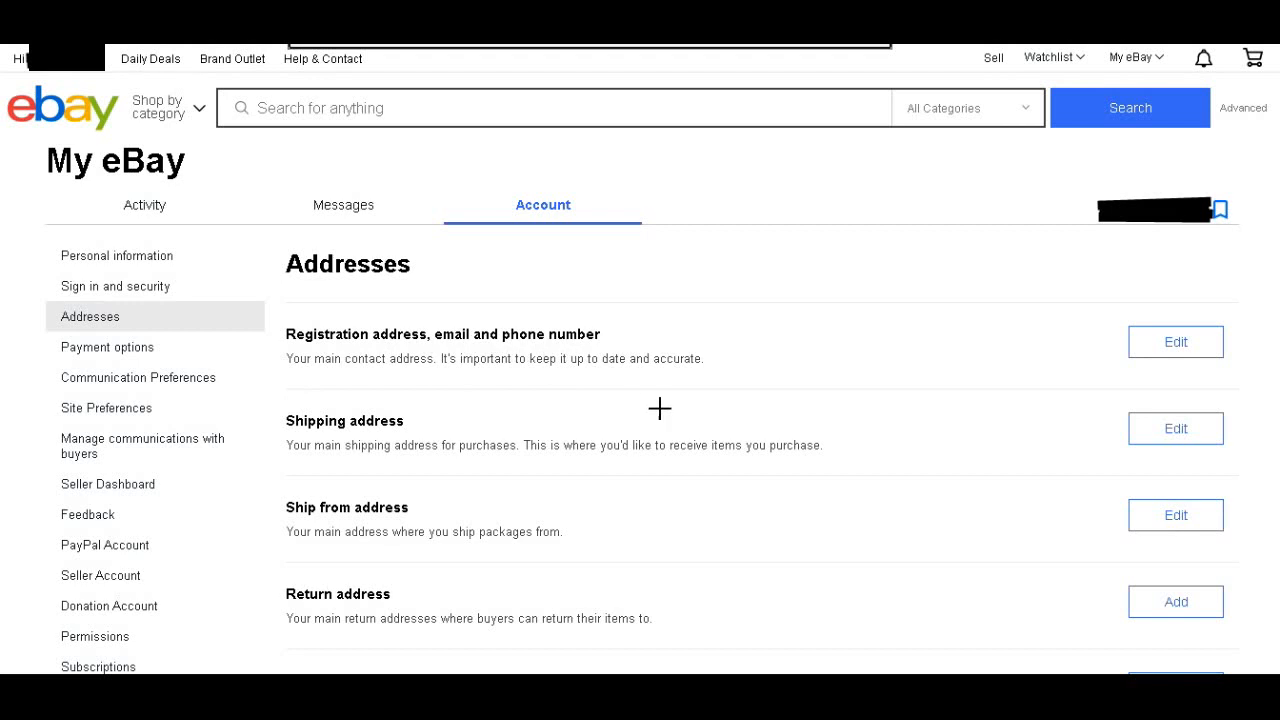
pyautogui.moveTo(1020, 368)
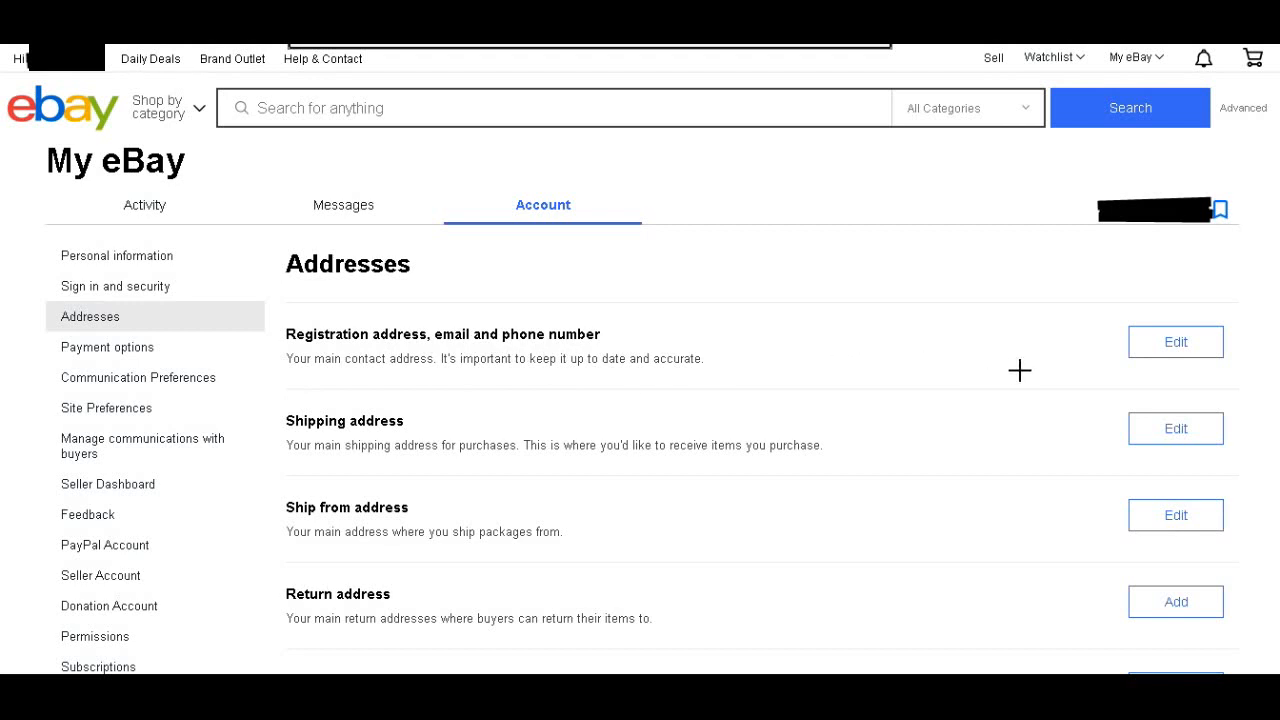
pyautogui.moveTo(372, 452)
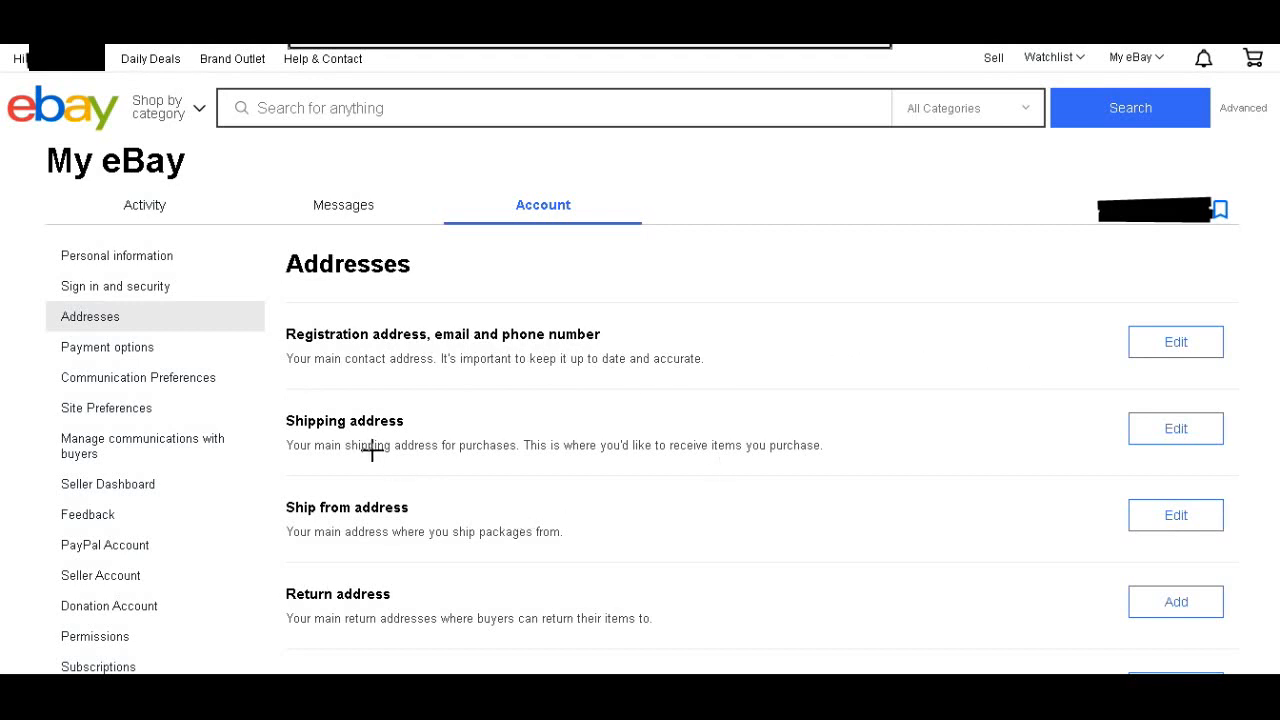
pyautogui.moveTo(404, 462)
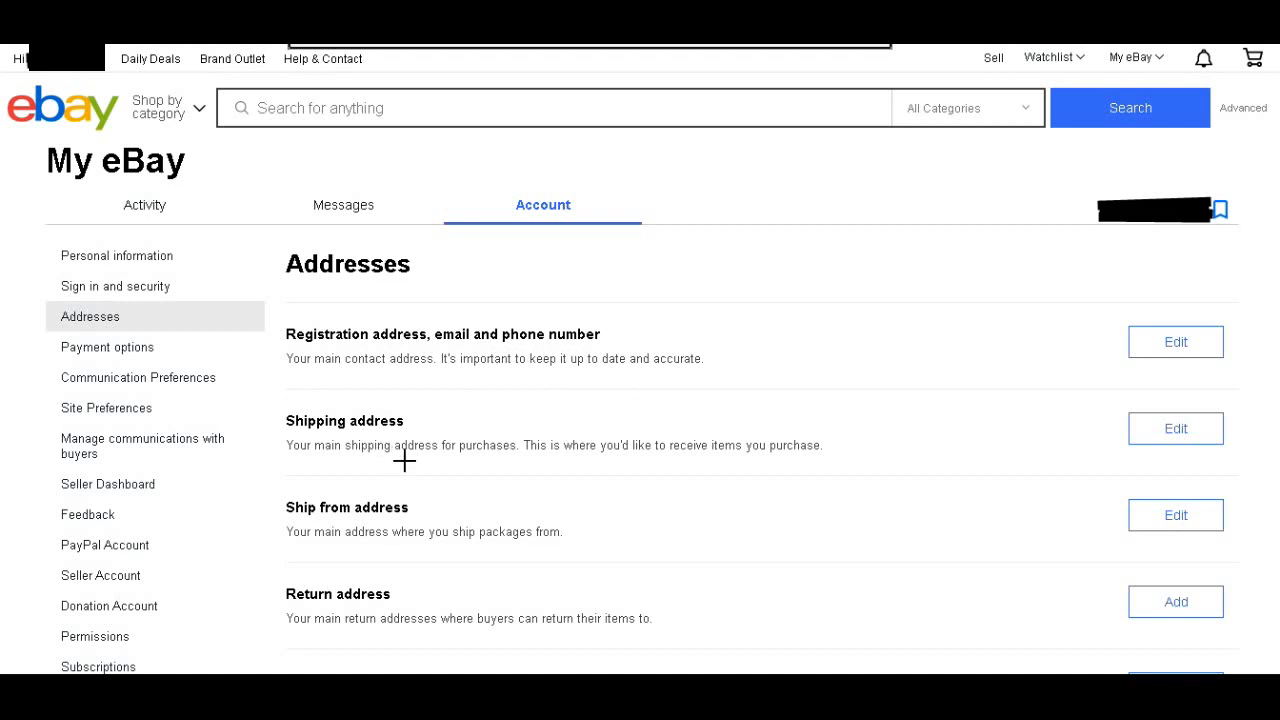
pyautogui.moveTo(482, 508)
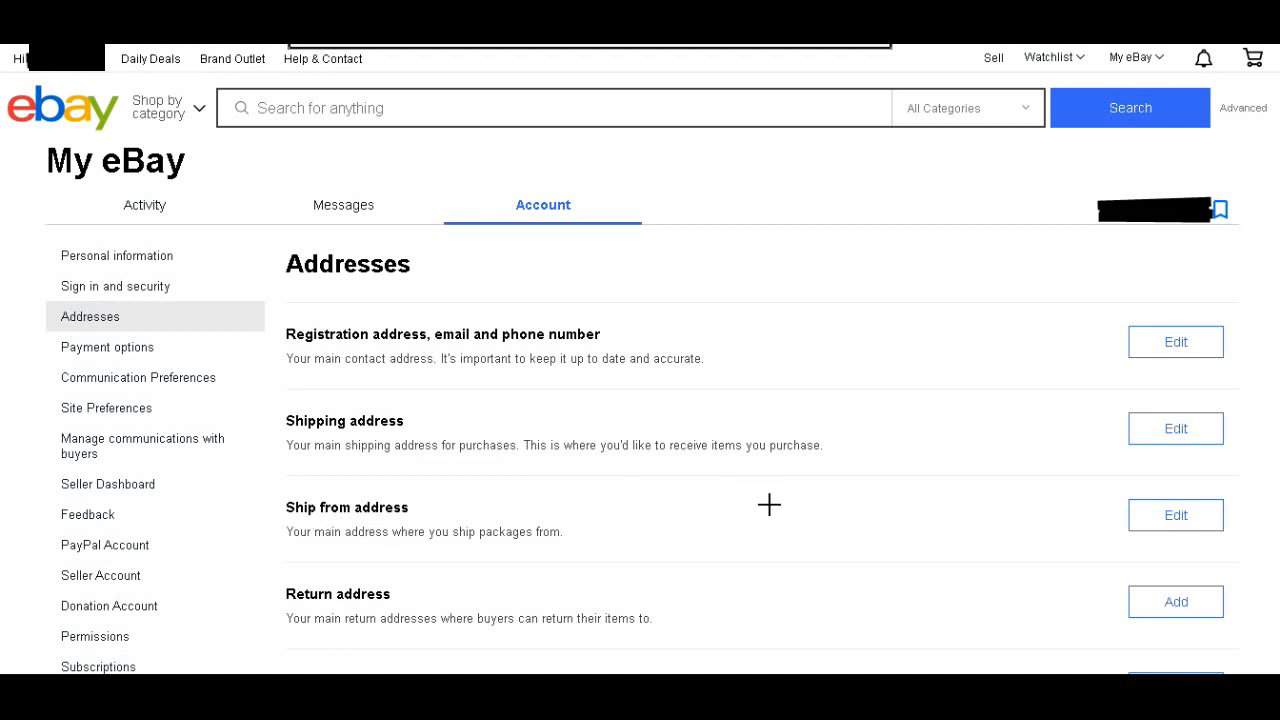
pyautogui.moveTo(780, 506)
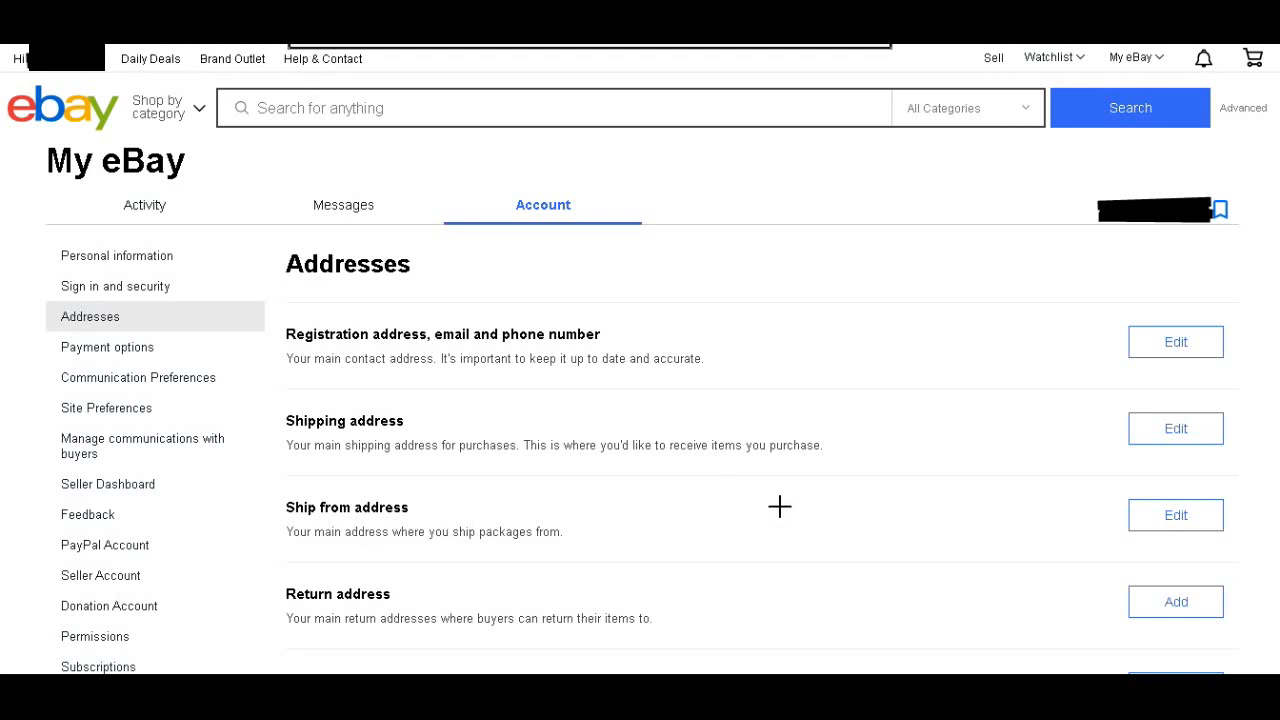
pyautogui.moveTo(728, 614)
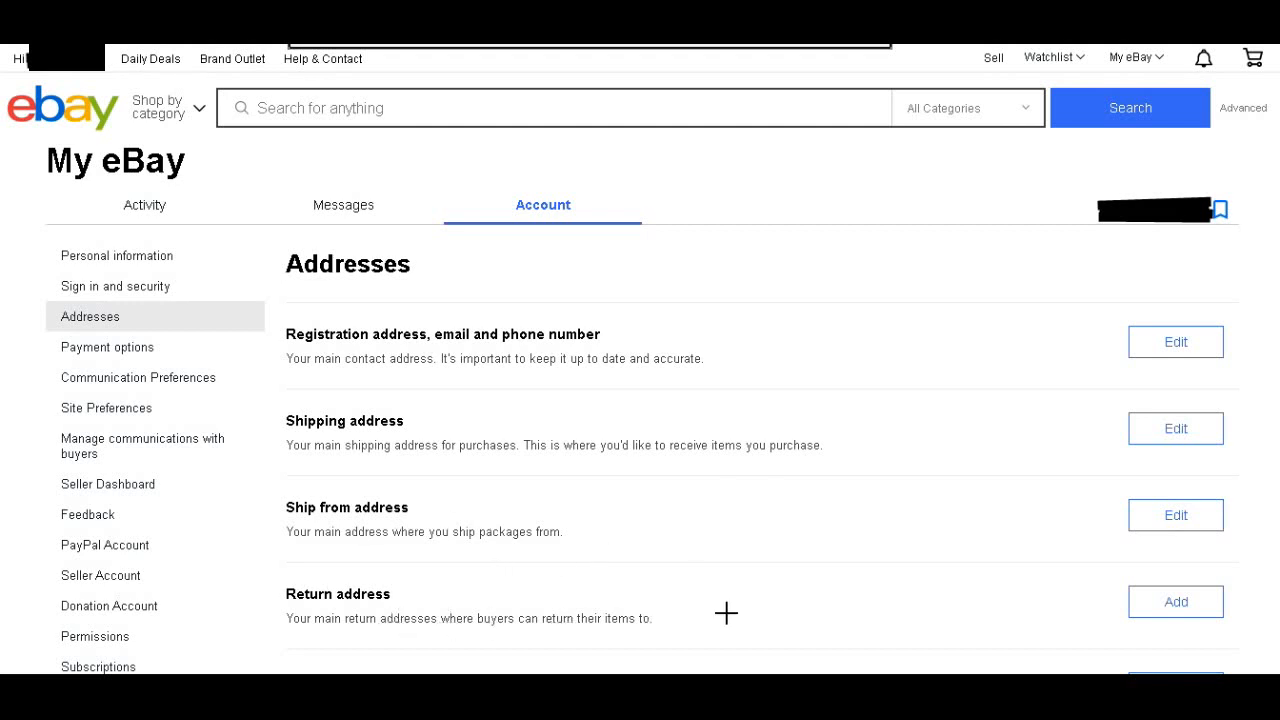
pyautogui.moveTo(636, 520)
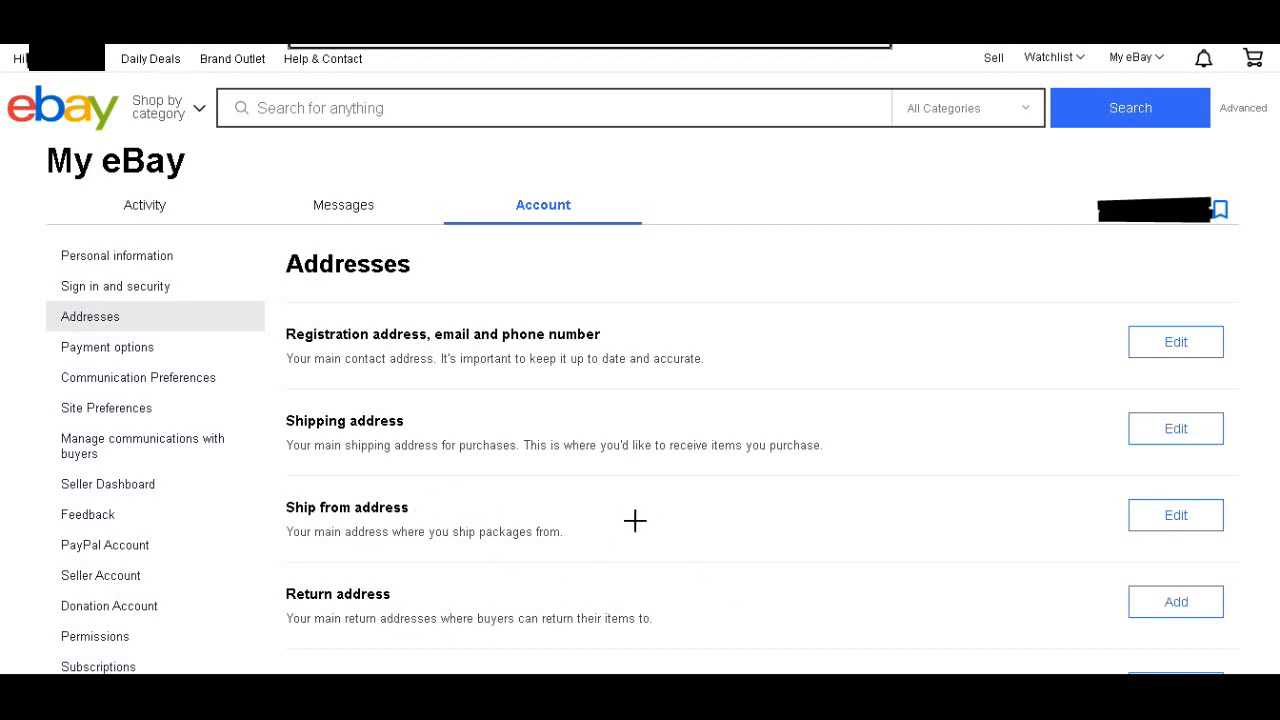
pyautogui.moveTo(788, 590)
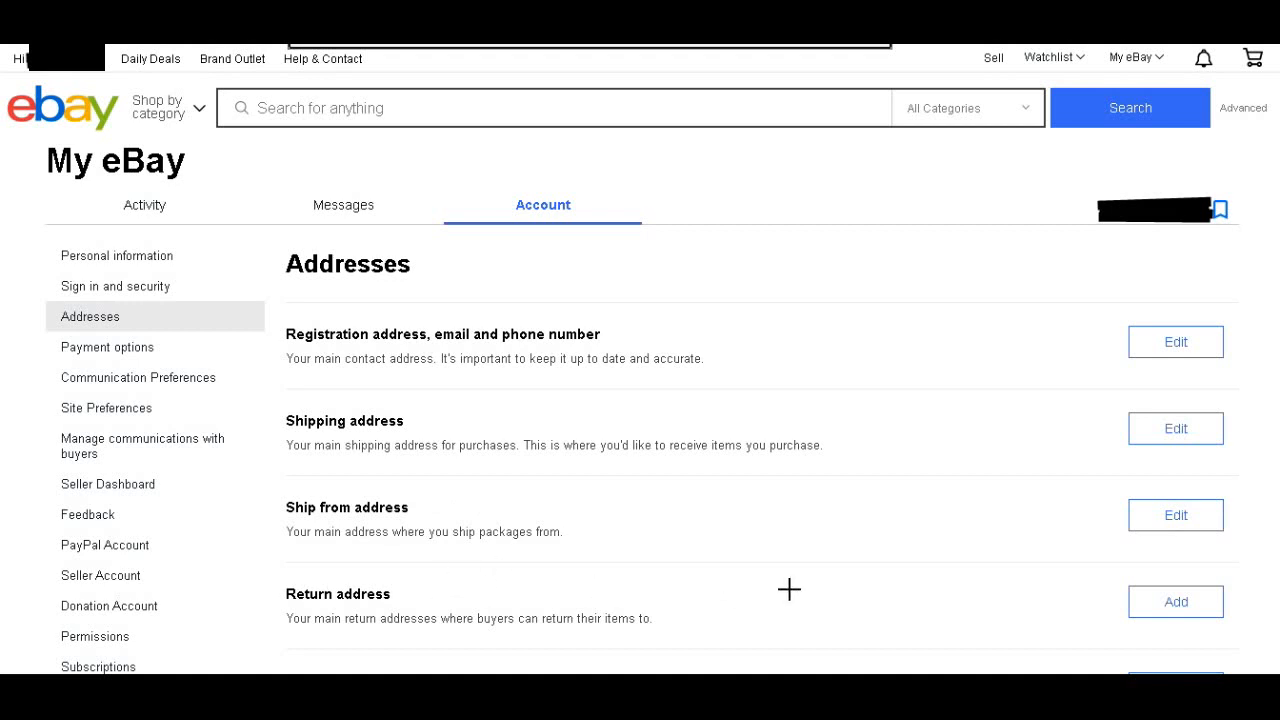
pyautogui.moveTo(796, 600)
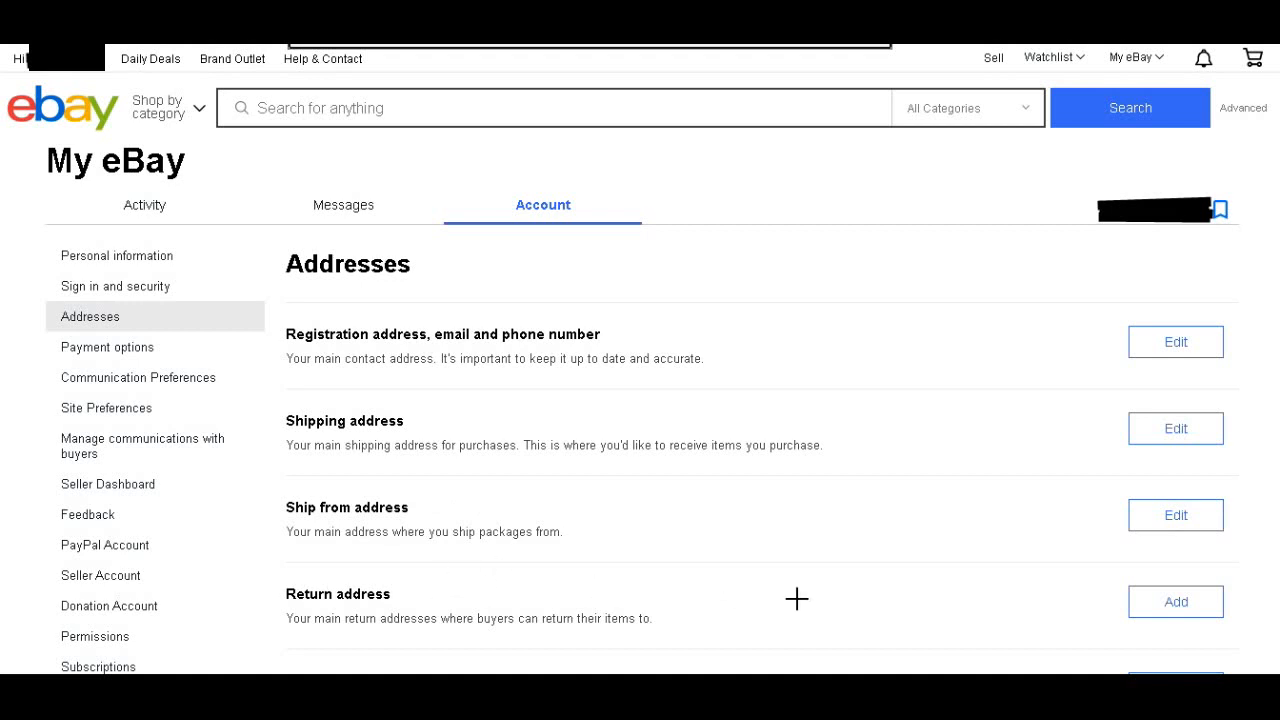
pyautogui.moveTo(392, 496)
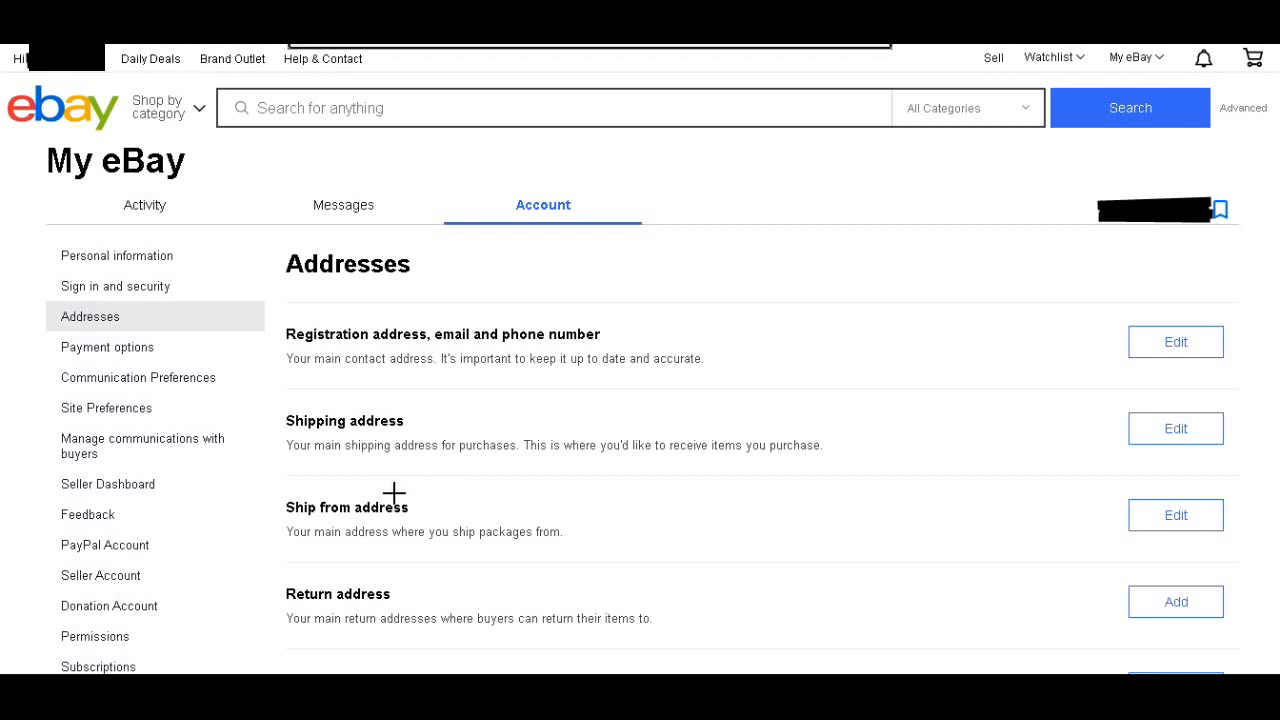
pyautogui.moveTo(482, 496)
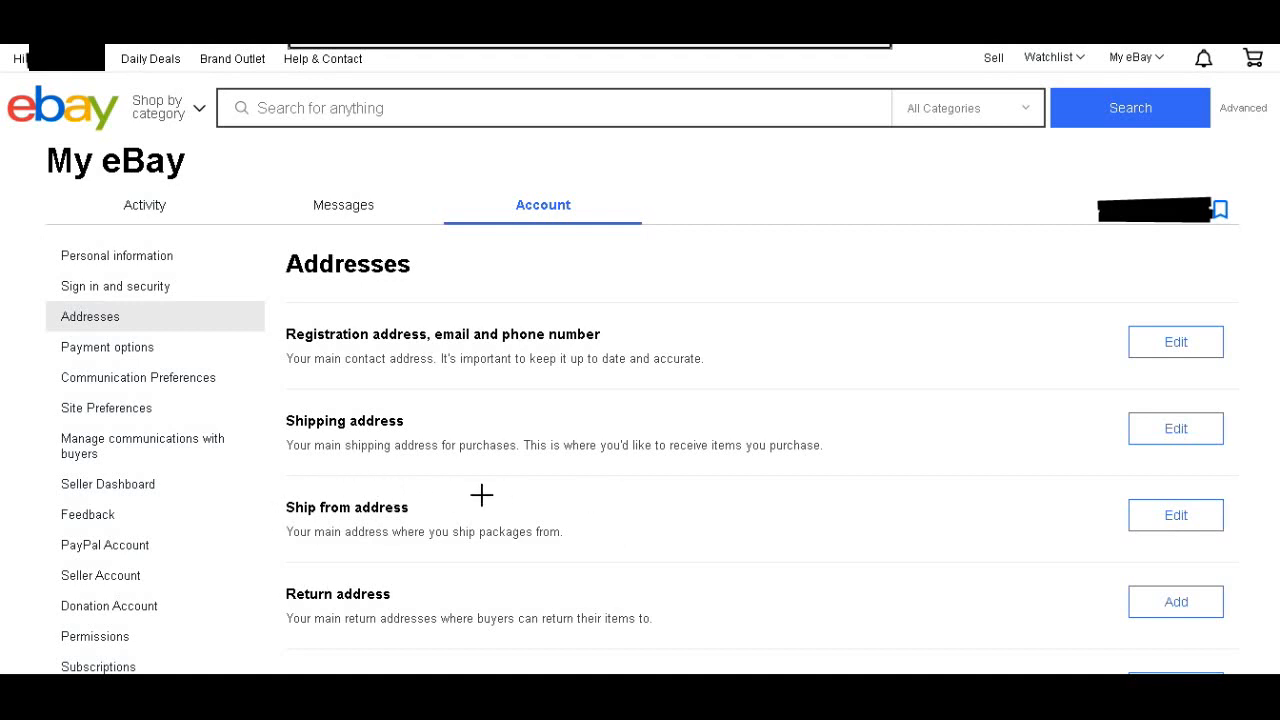
pyautogui.moveTo(1184, 520)
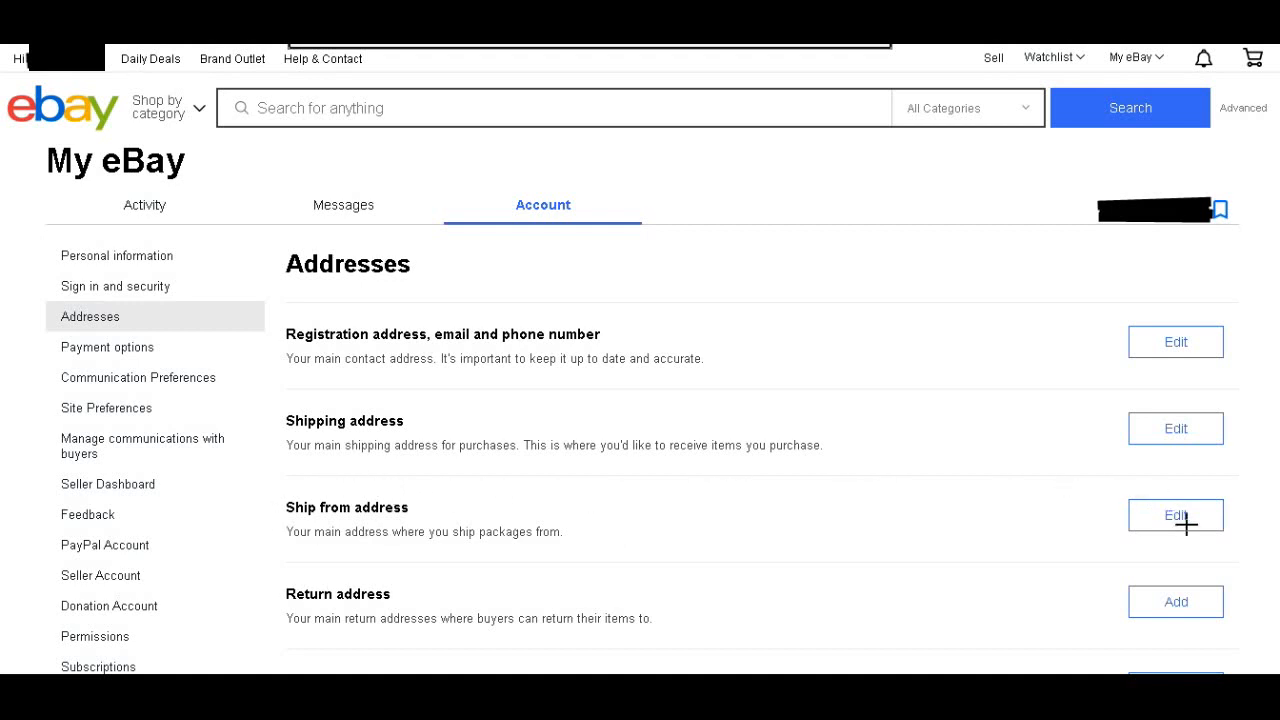
pyautogui.moveTo(1078, 328)
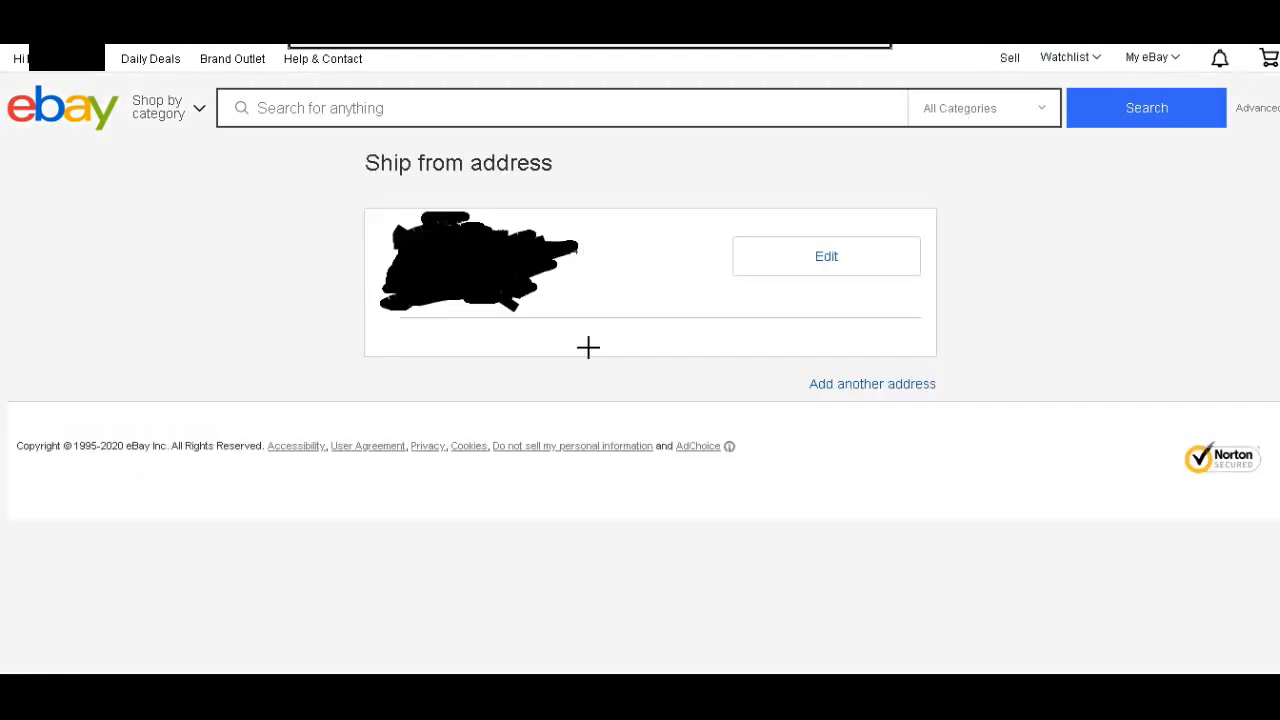
pyautogui.moveTo(360, 138)
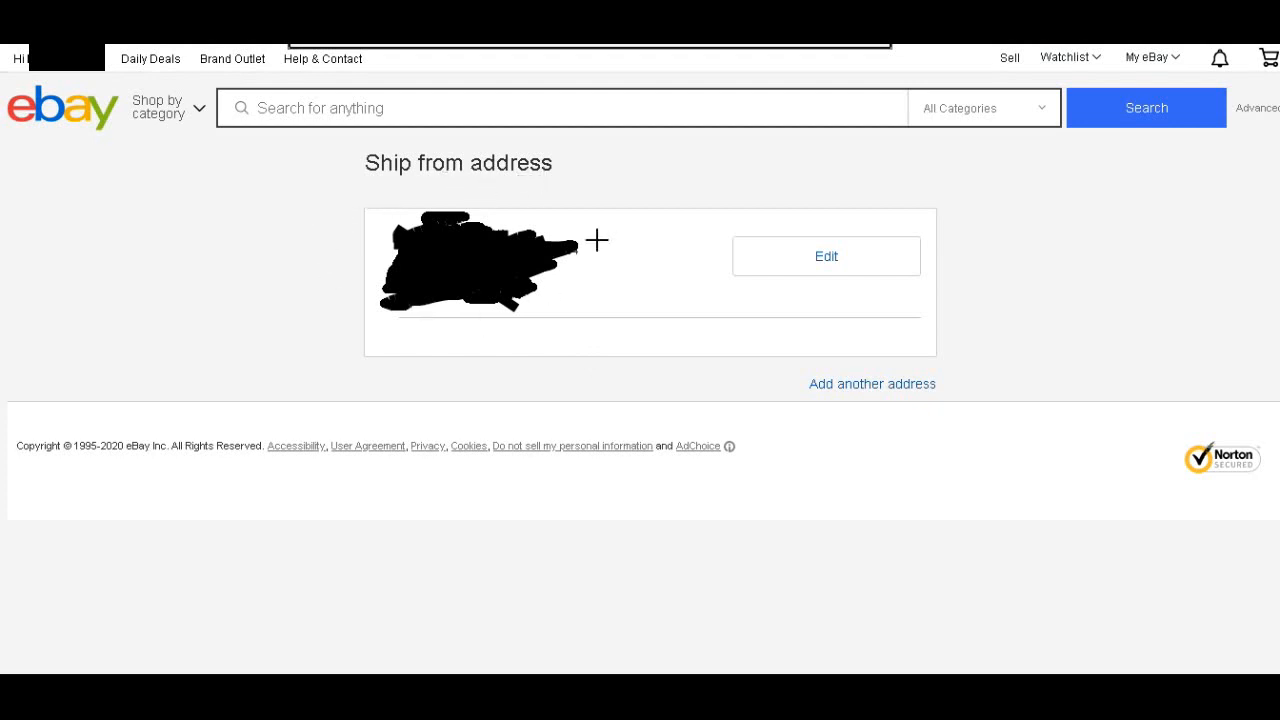
pyautogui.moveTo(474, 328)
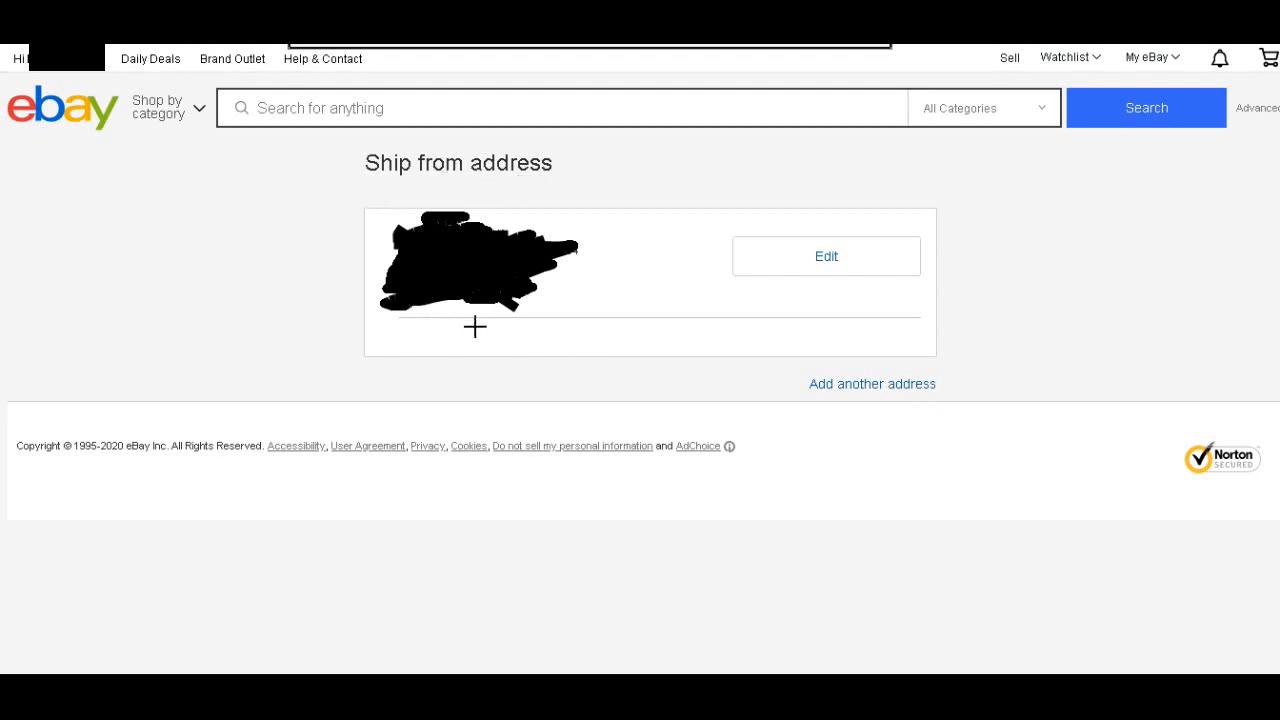
pyautogui.moveTo(458, 290)
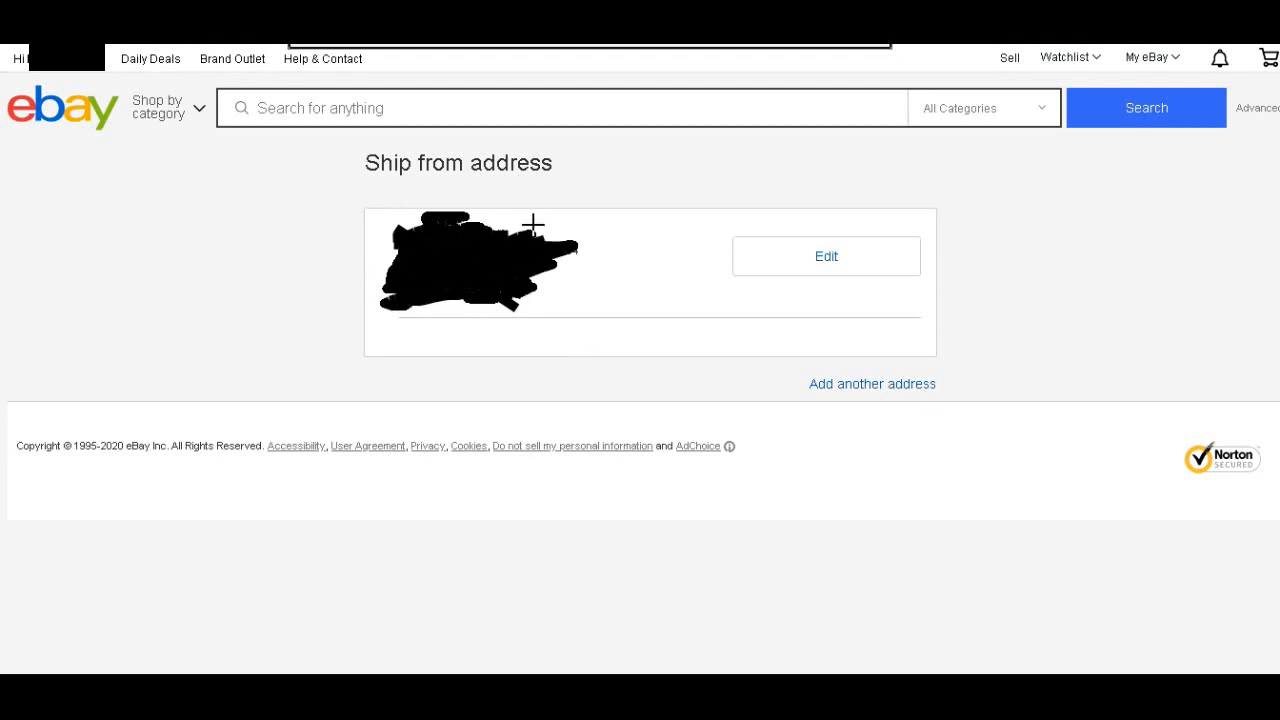
pyautogui.moveTo(436, 256)
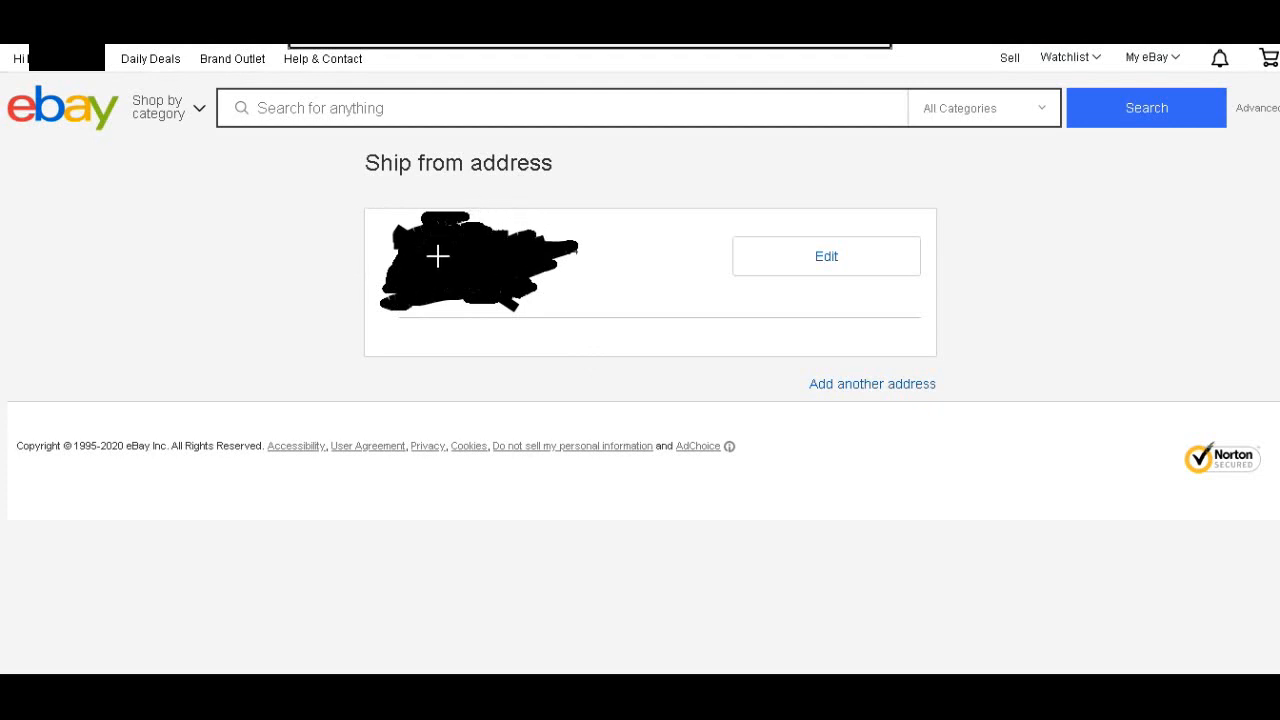
pyautogui.moveTo(816, 256)
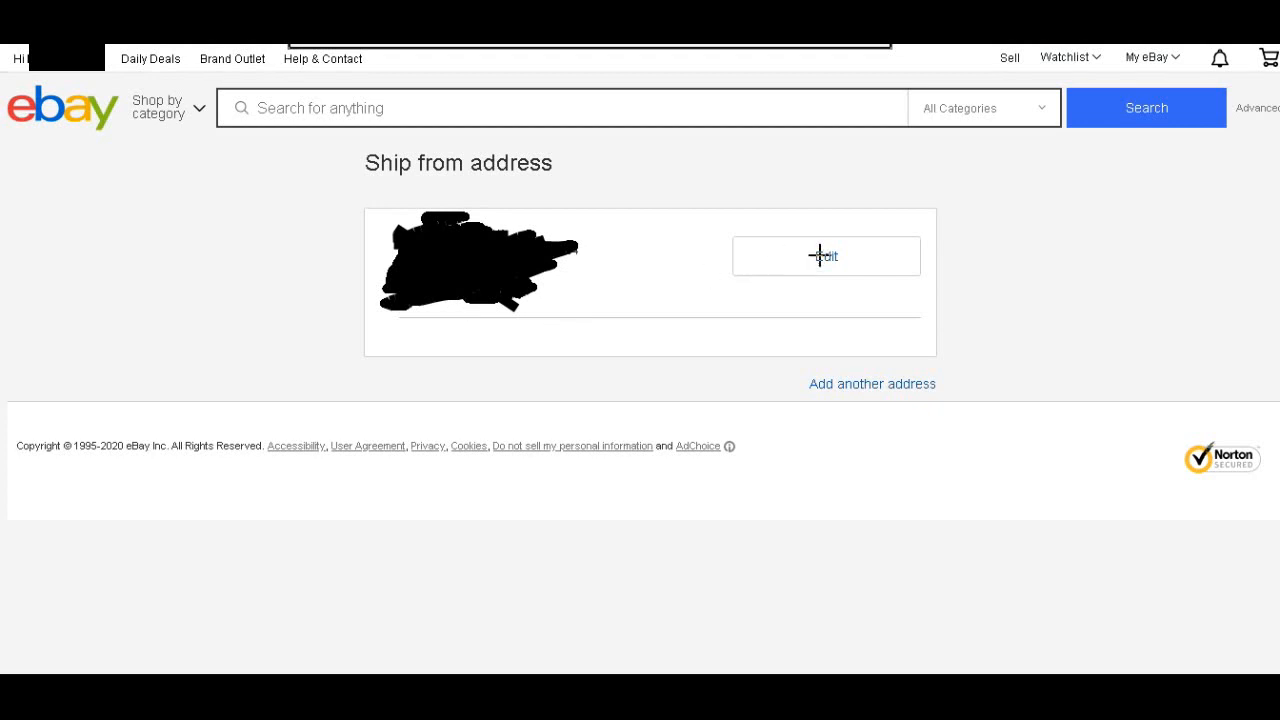
# Bring up the Edit Address form for the saved ship-from address
pyautogui.click(828, 256)
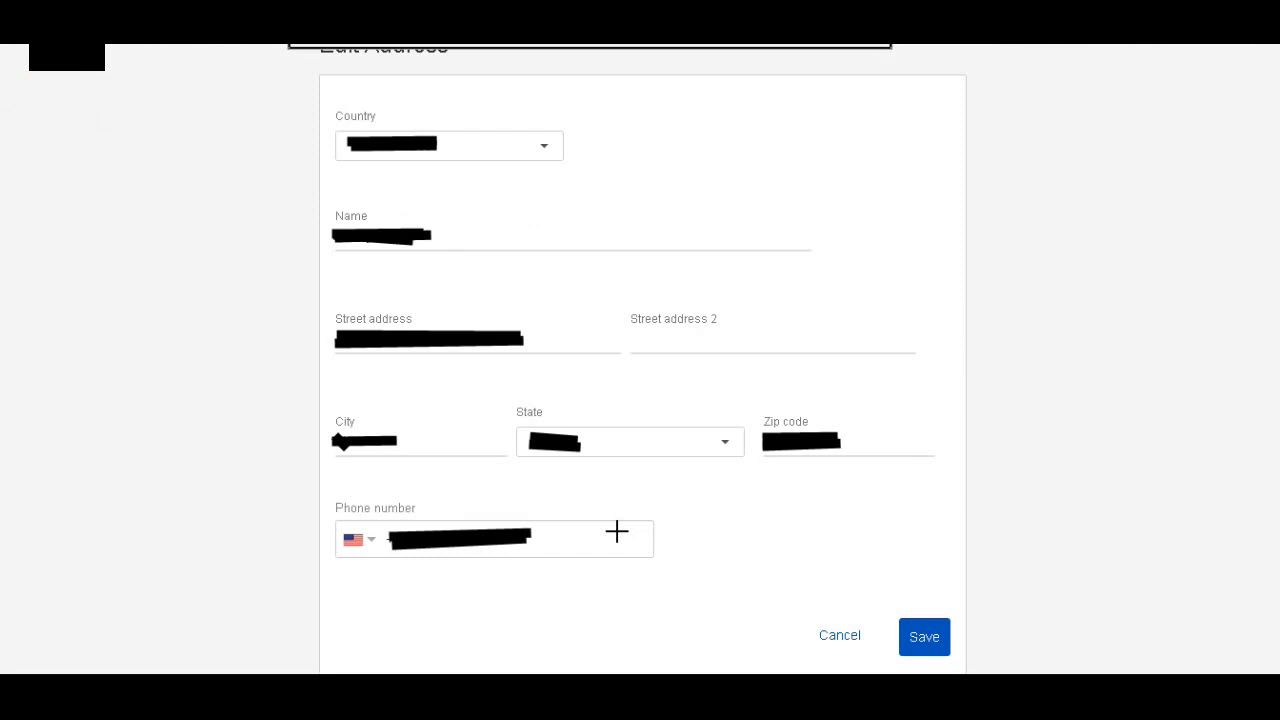
pyautogui.moveTo(302, 266)
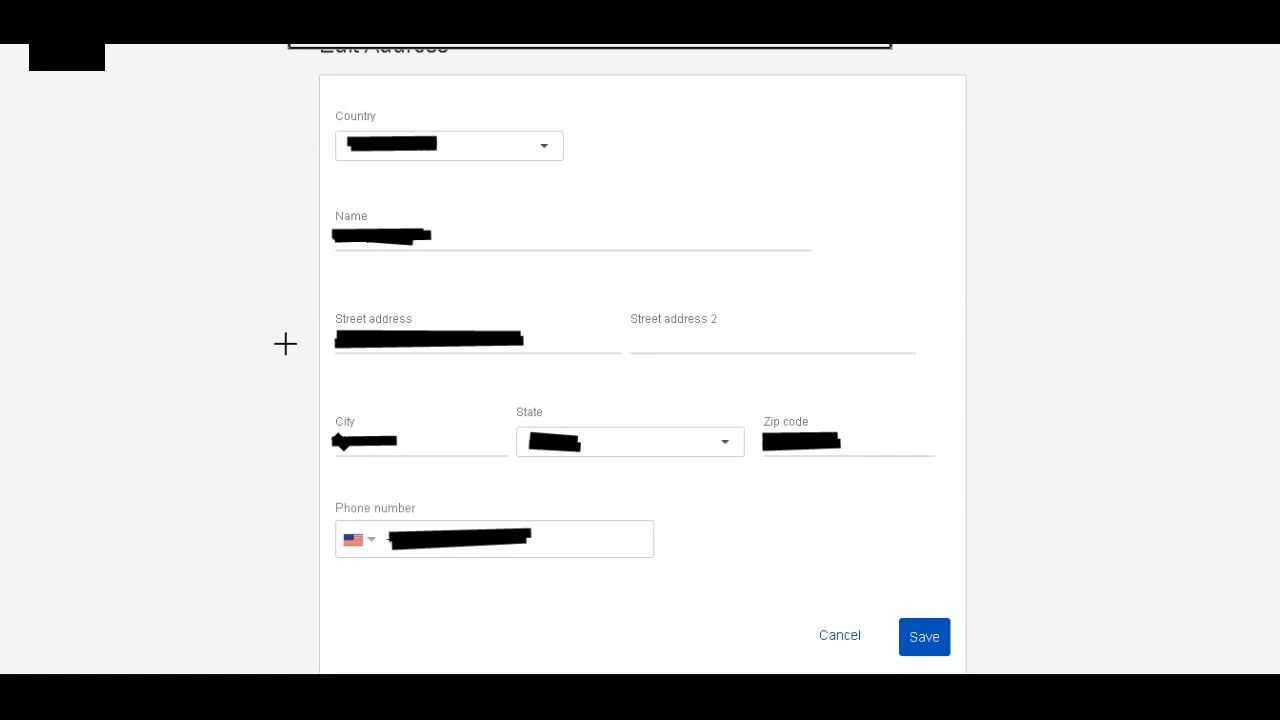
# Save the edited ship-from address so eBay confirms it changed successfully
pyautogui.click(924, 636)
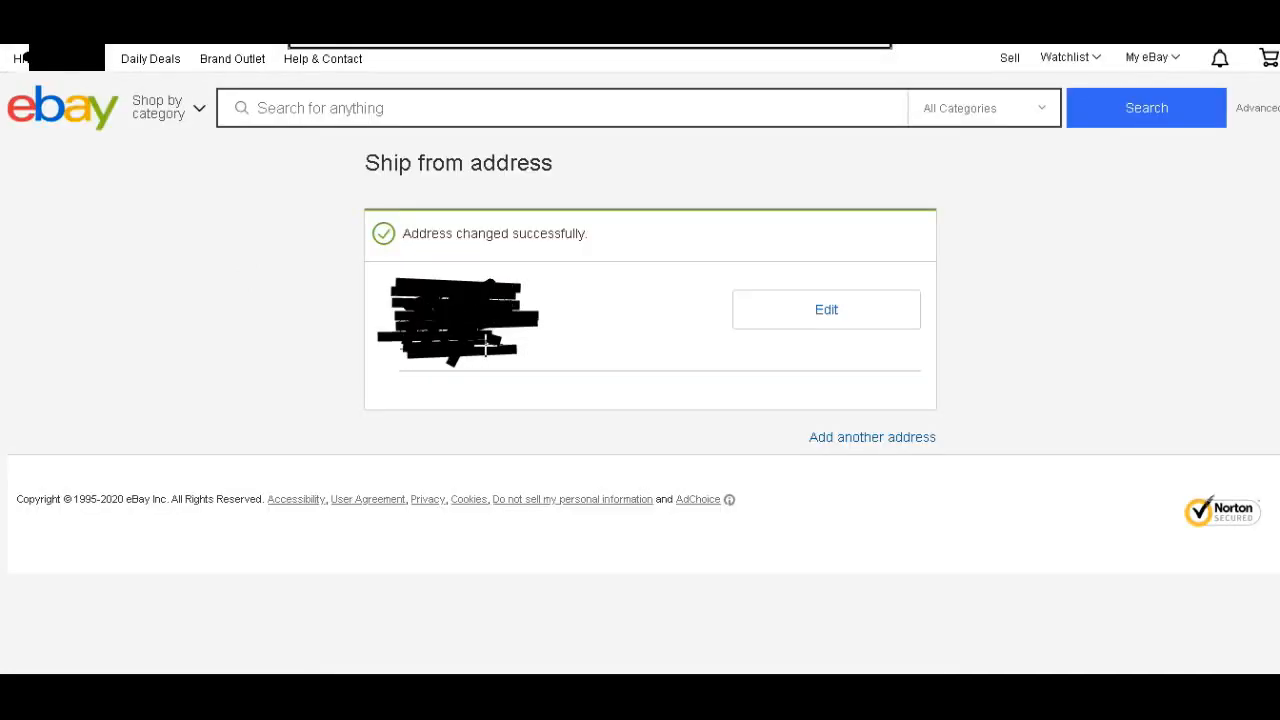
pyautogui.moveTo(612, 324)
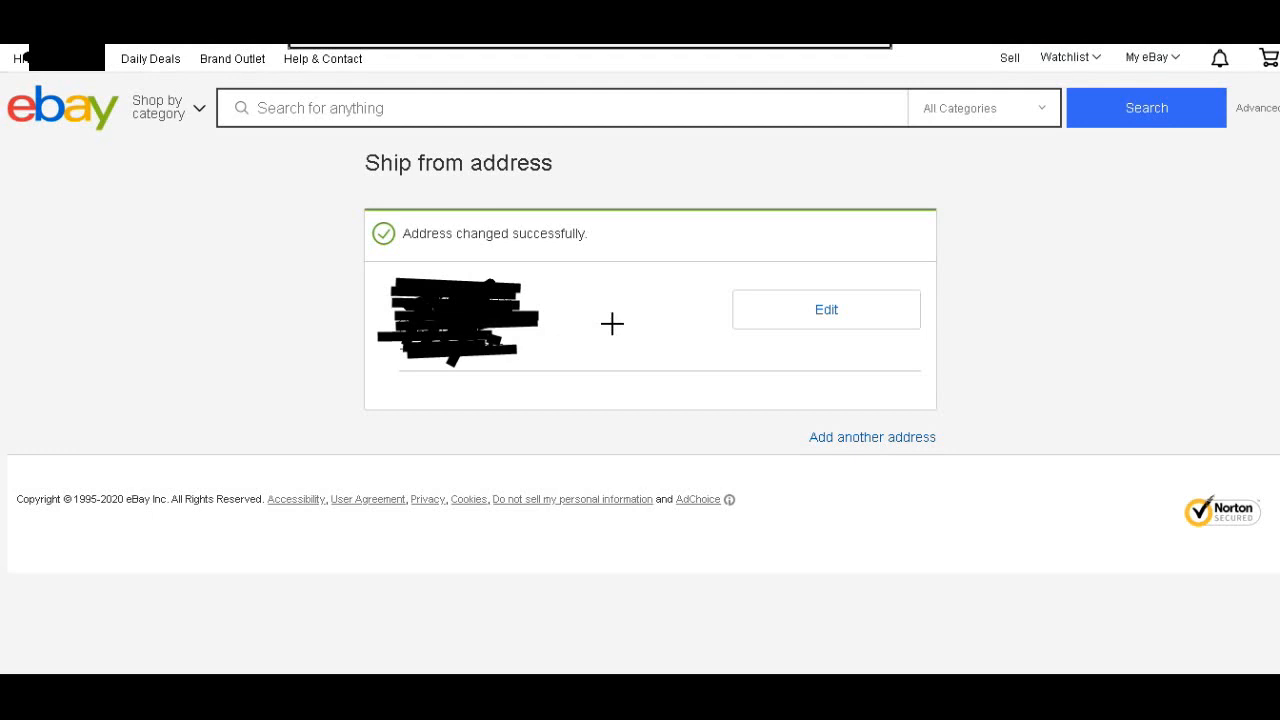
pyautogui.moveTo(456, 188)
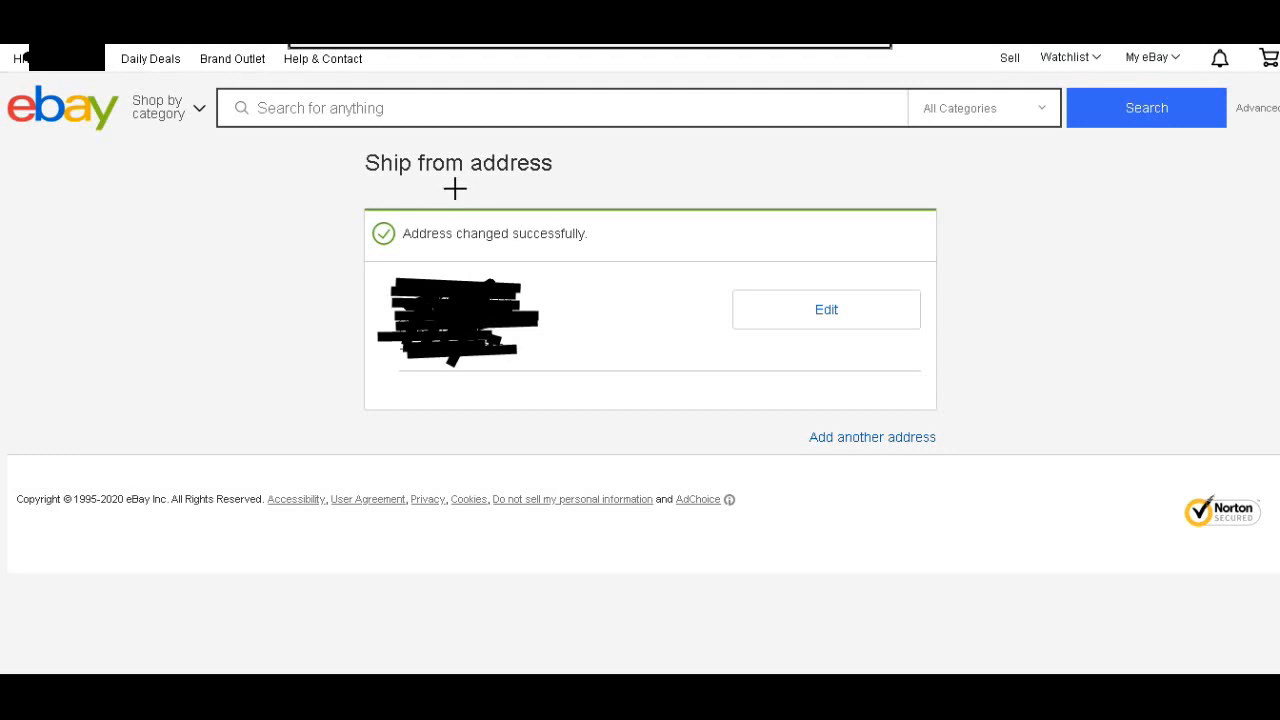
pyautogui.moveTo(356, 244)
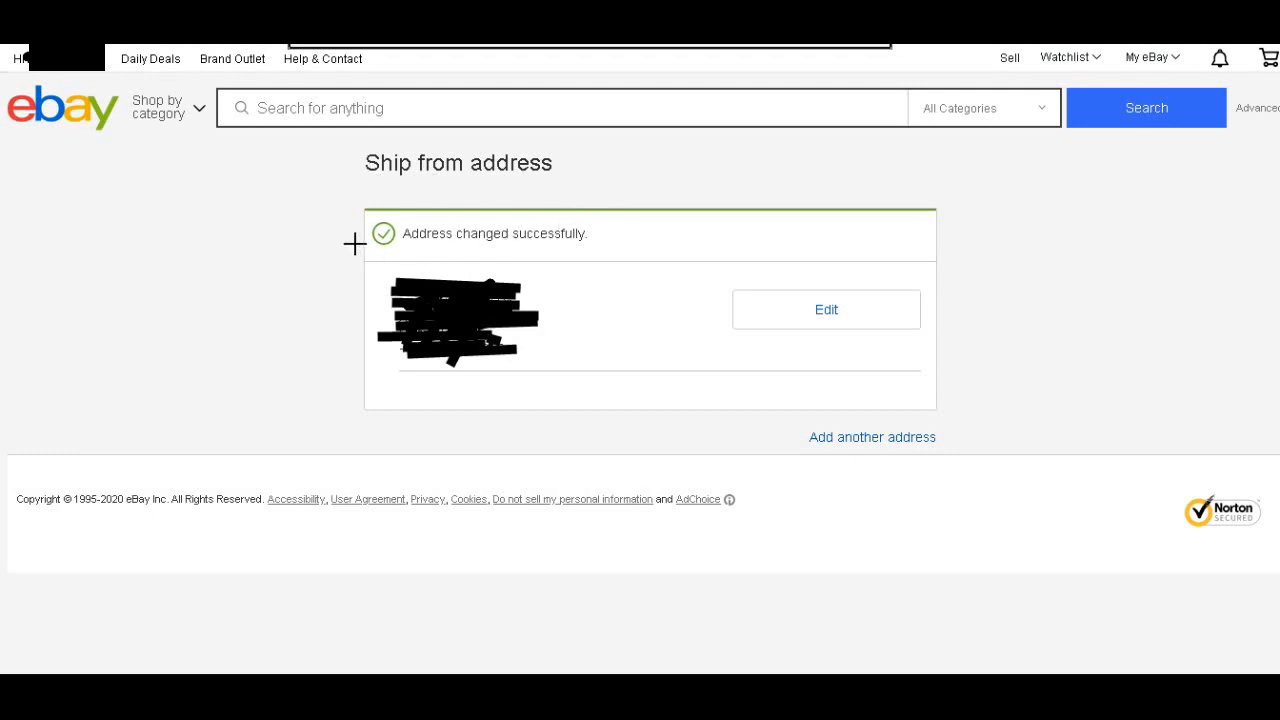
pyautogui.moveTo(566, 328)
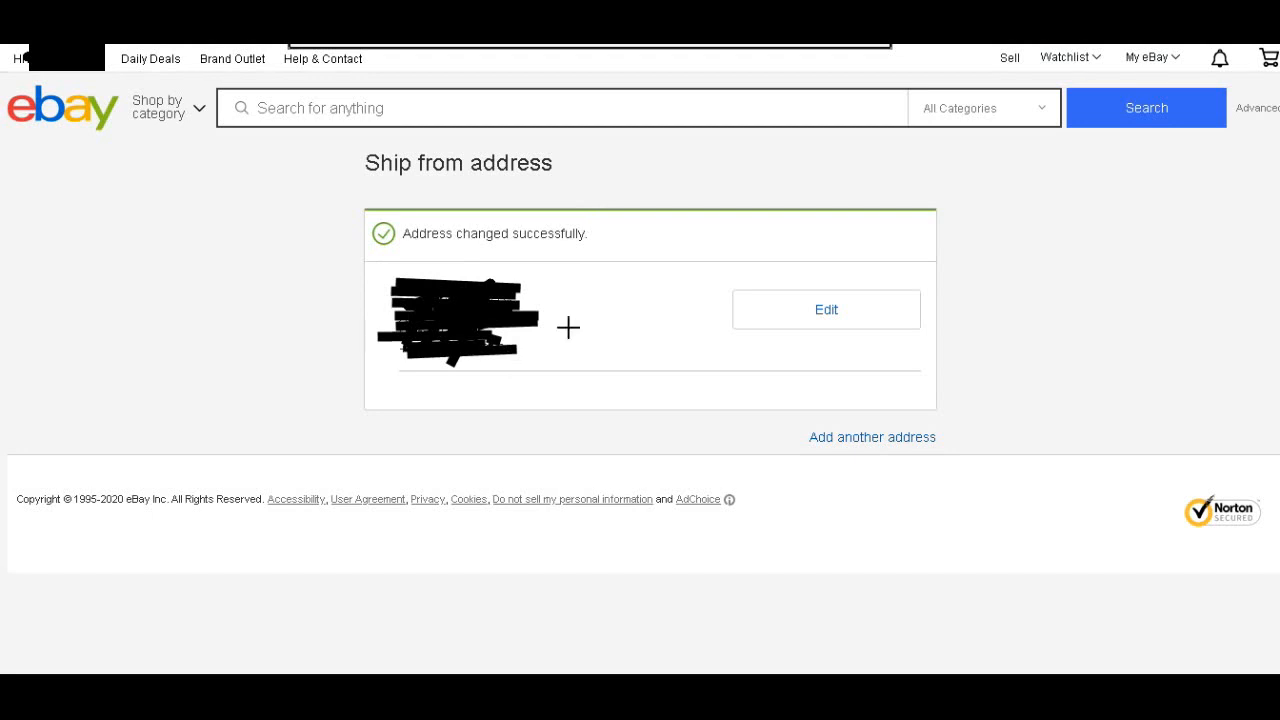
pyautogui.moveTo(330, 202)
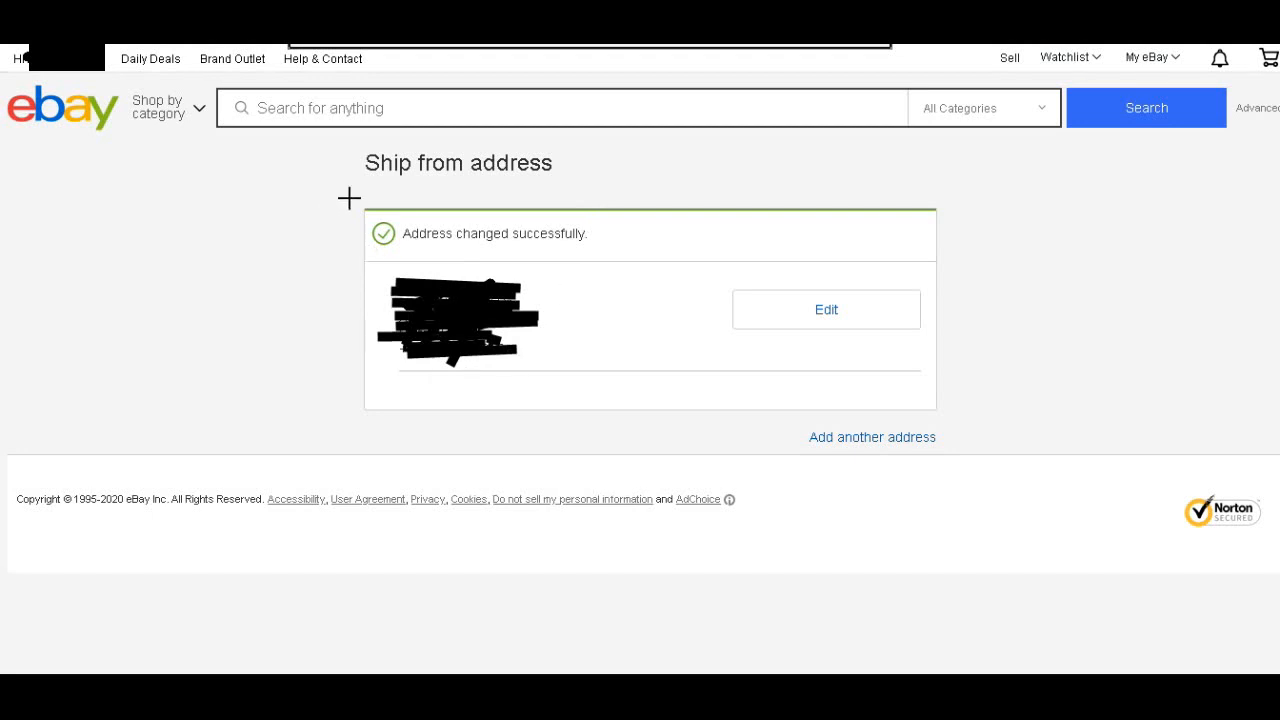
pyautogui.moveTo(556, 176)
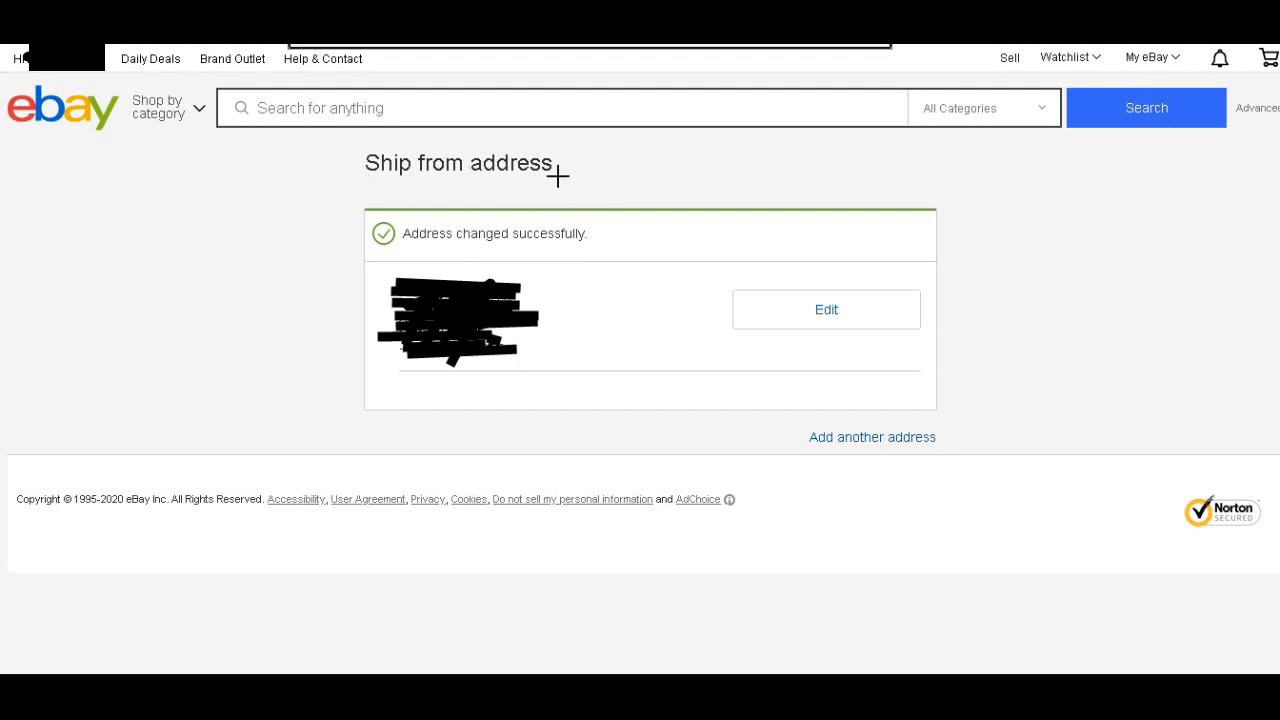
pyautogui.moveTo(408, 250)
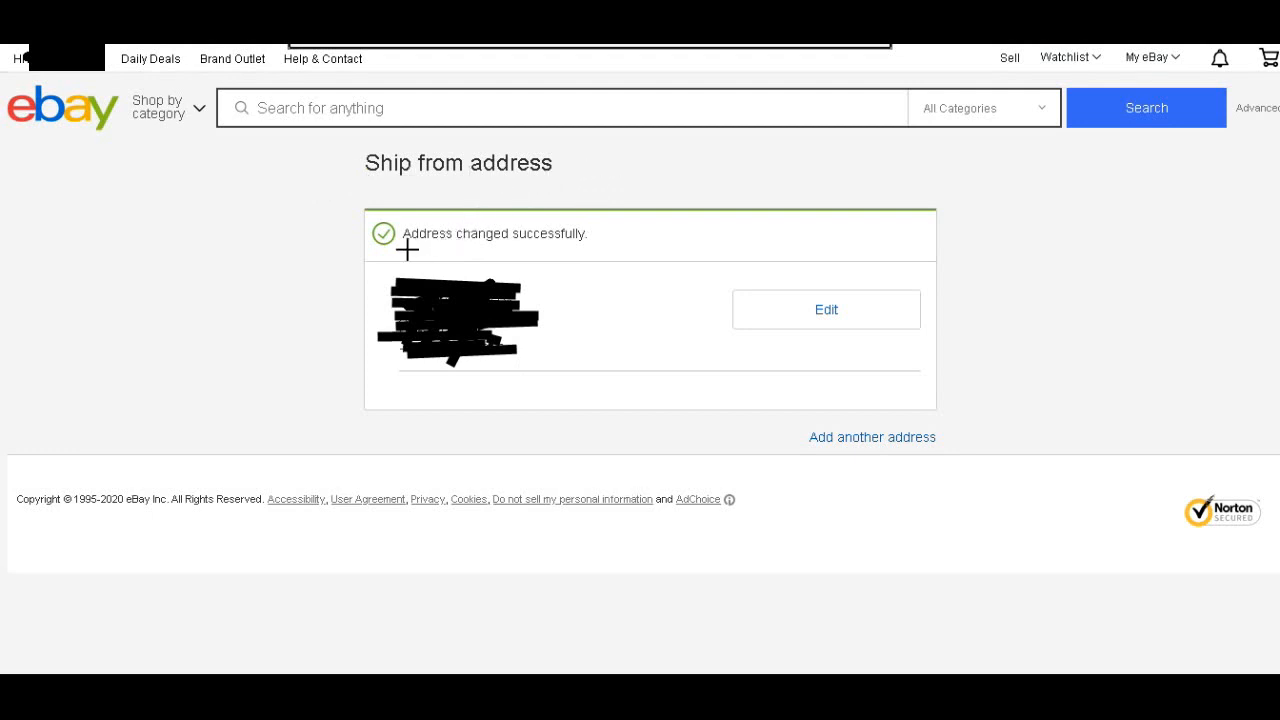
pyautogui.moveTo(586, 248)
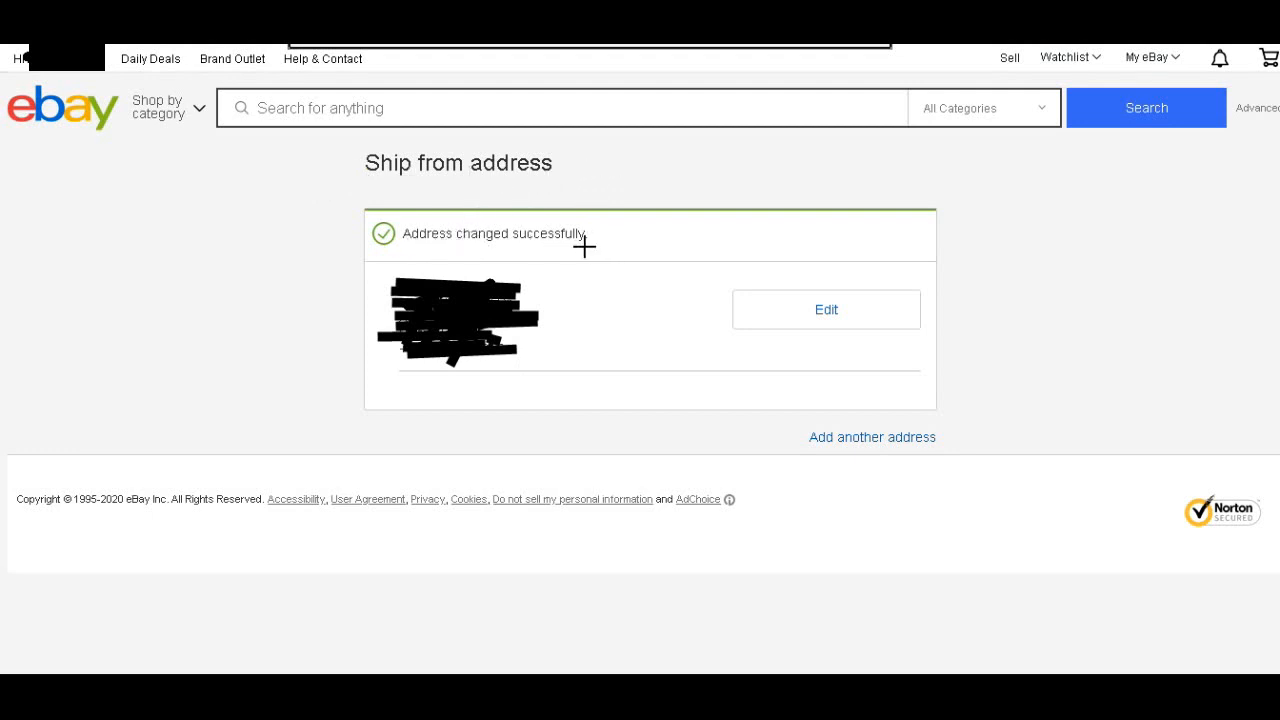